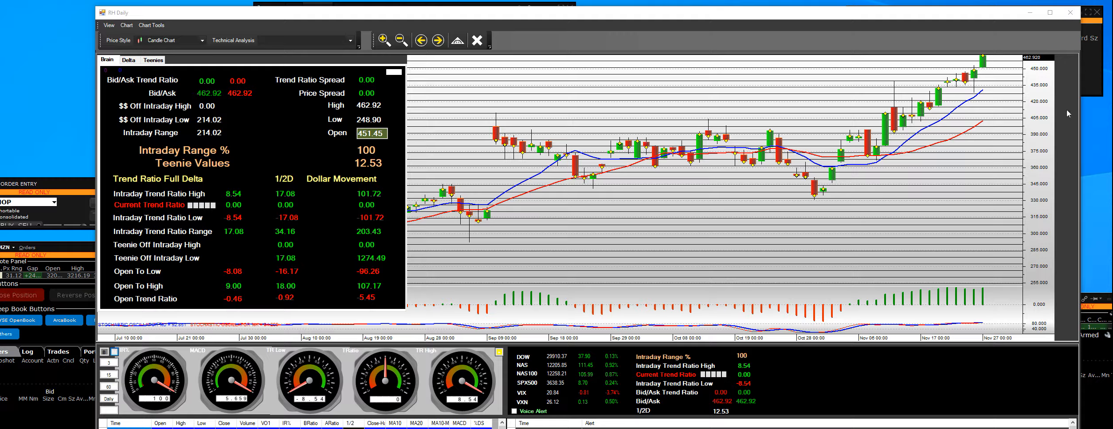
mouse_move(839, 189)
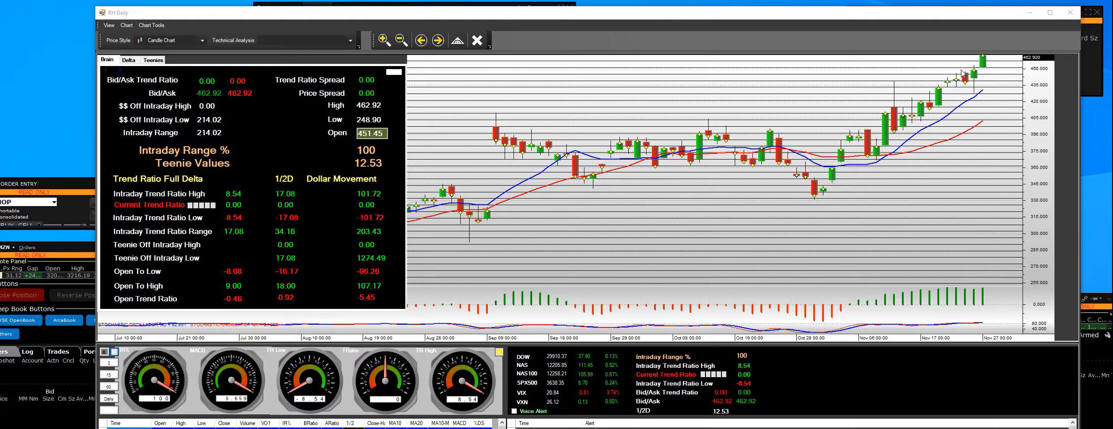
mouse_move(666, 219)
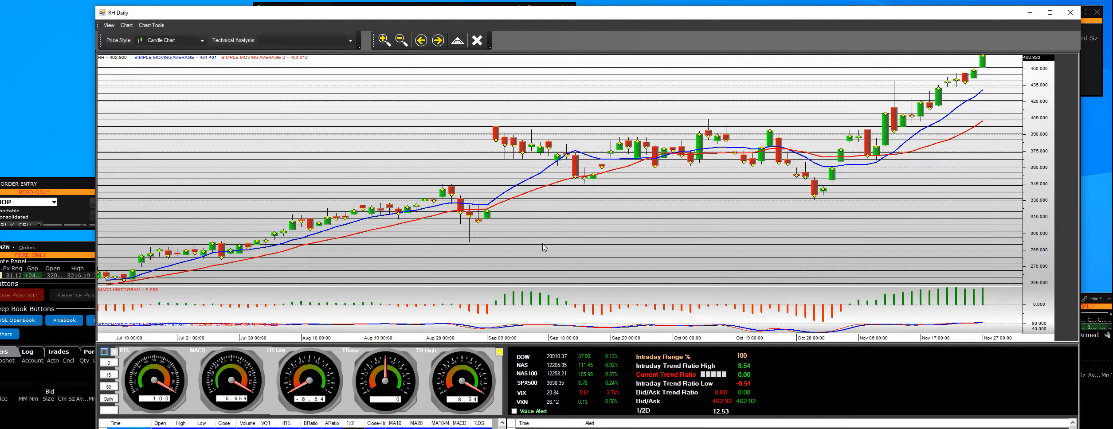
mouse_move(822, 205)
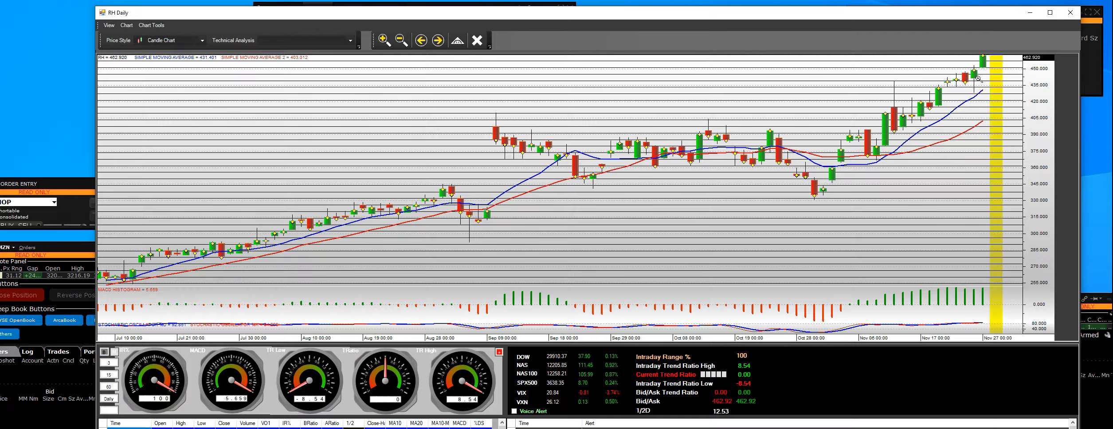
Step: Zoom the RH daily chart in to show early October through November 27 candles
click(384, 40)
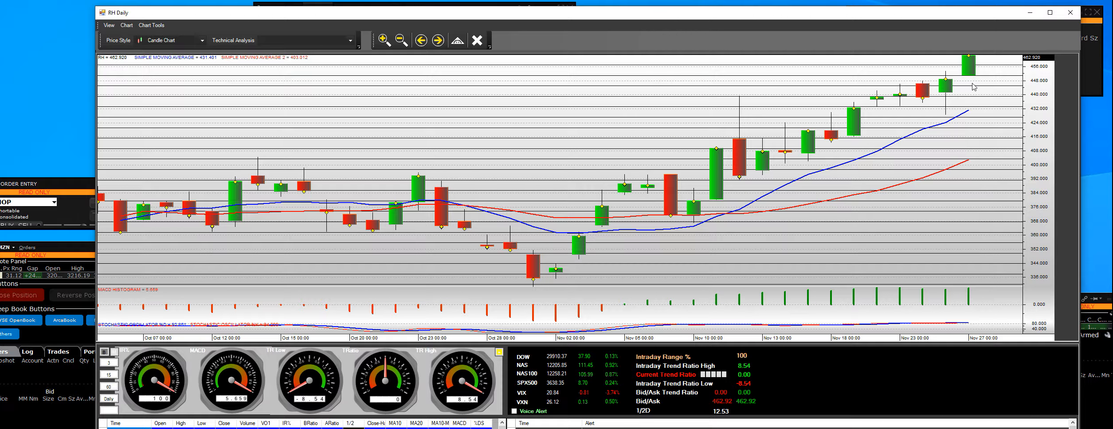
mouse_move(974, 66)
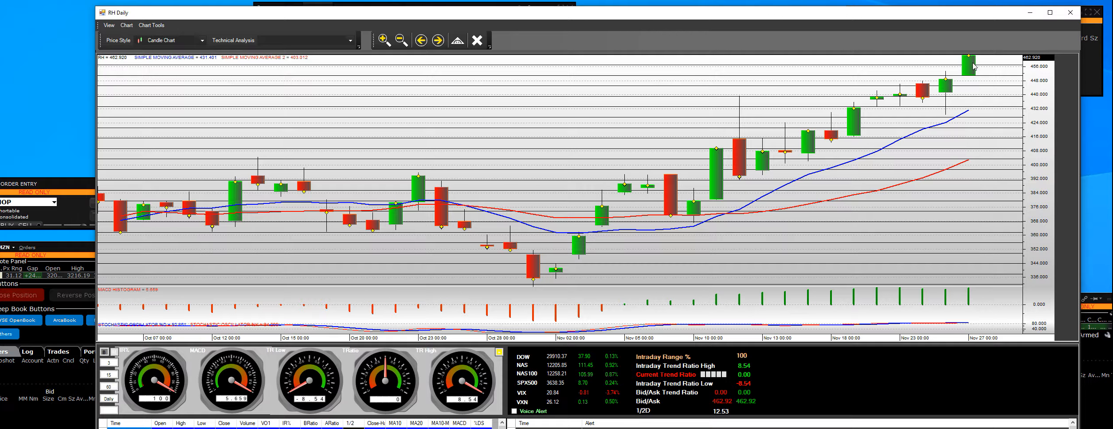
mouse_move(960, 74)
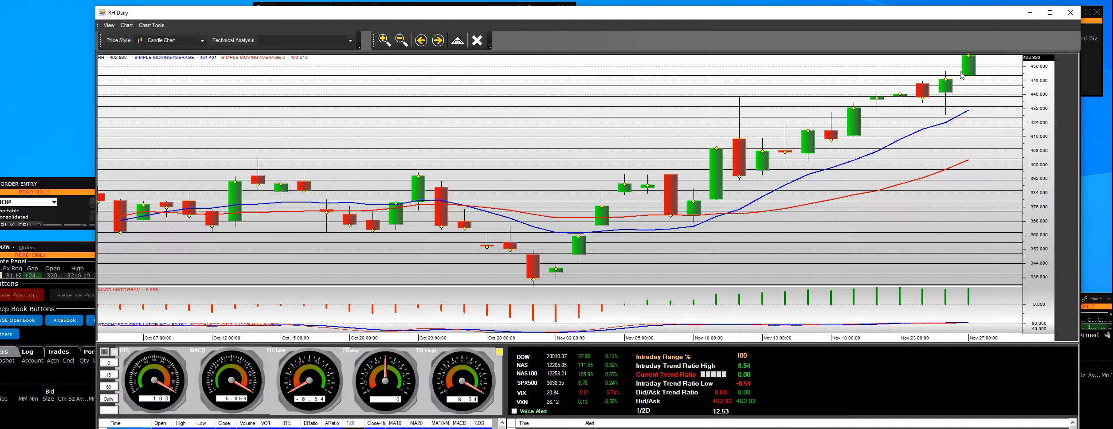
mouse_move(962, 75)
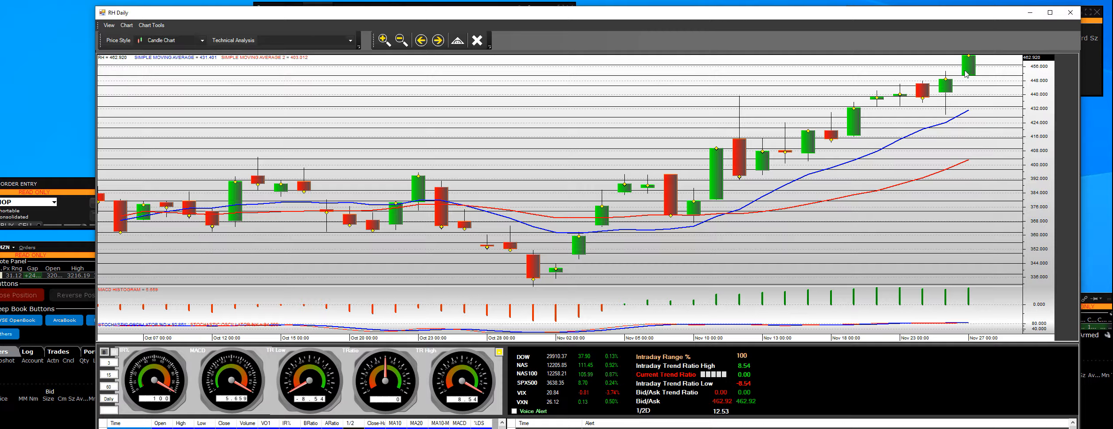
mouse_move(858, 123)
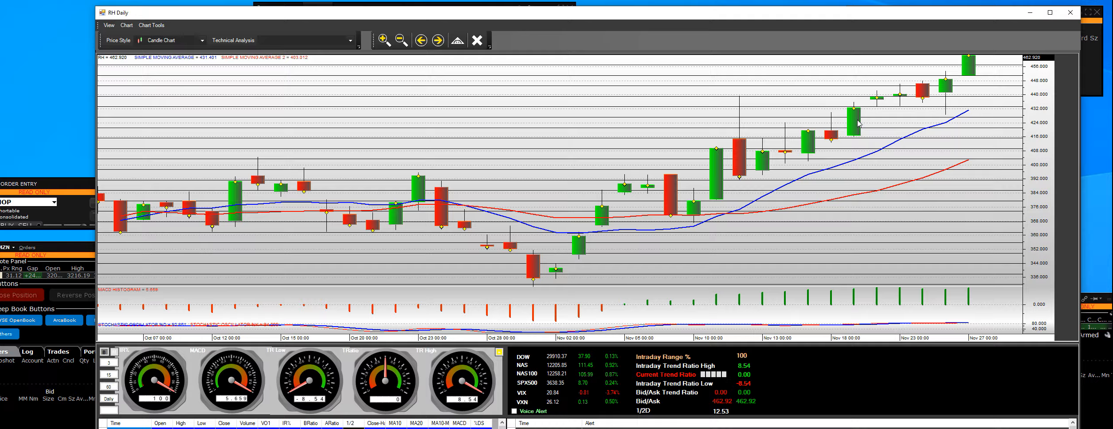
mouse_move(885, 114)
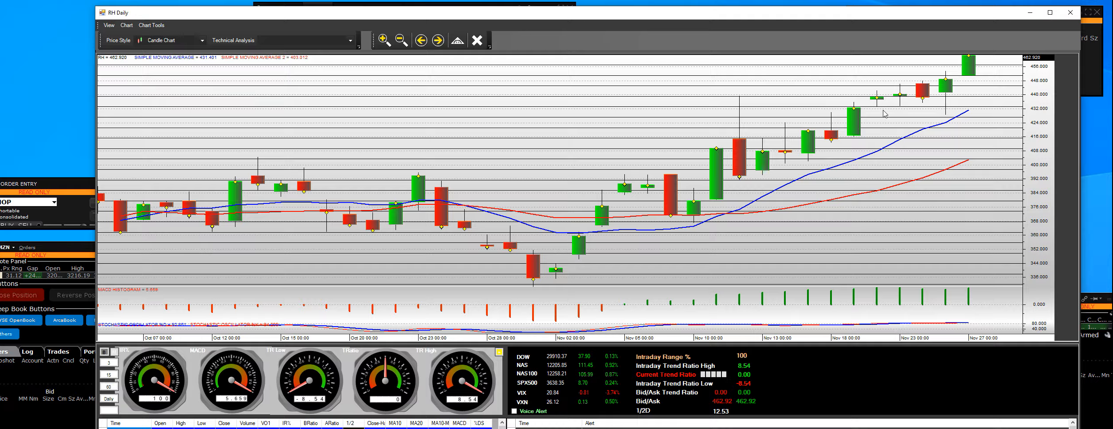
mouse_move(866, 104)
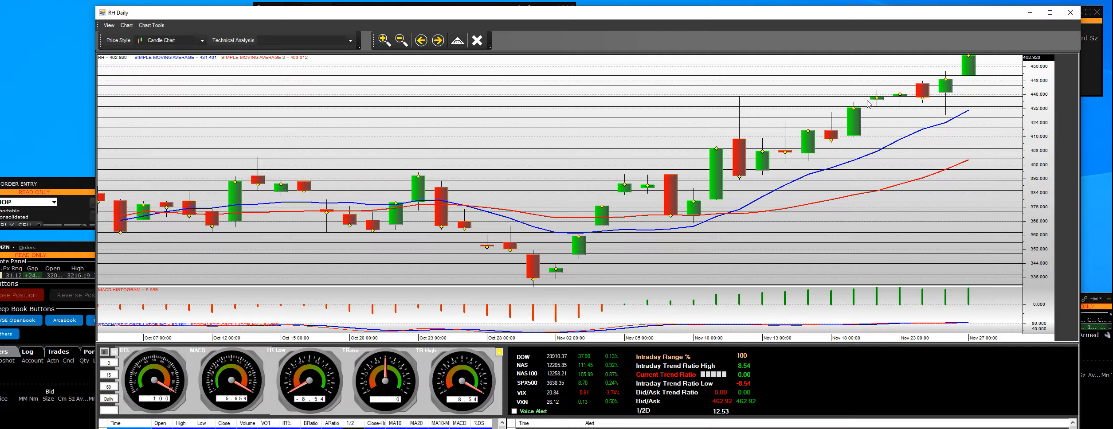
mouse_move(894, 102)
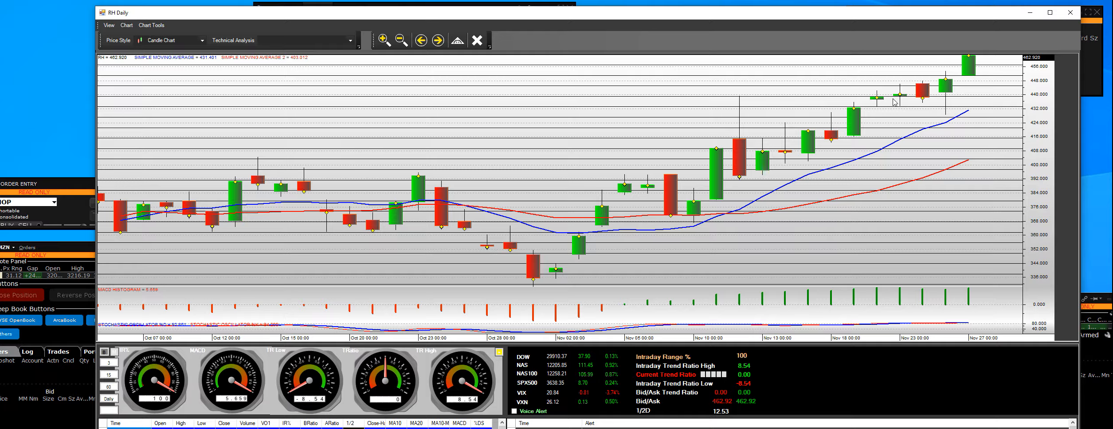
mouse_move(970, 72)
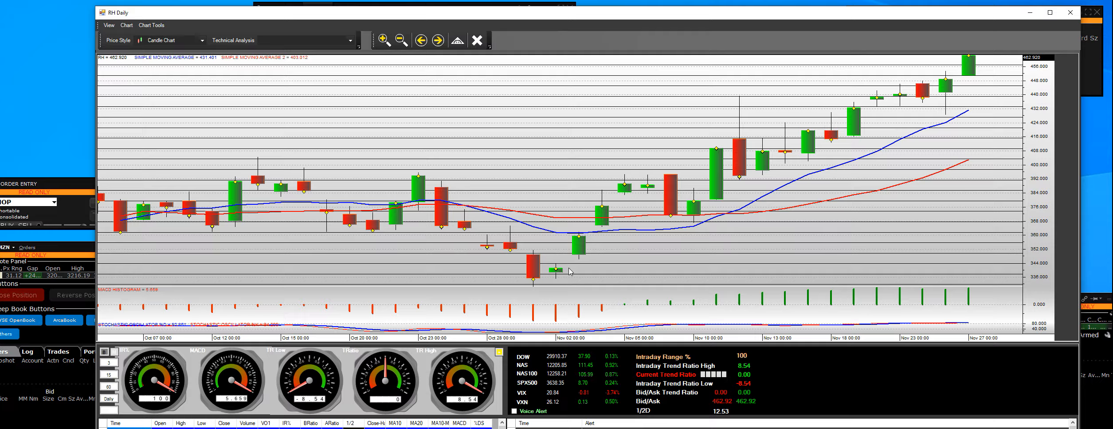
mouse_move(448, 169)
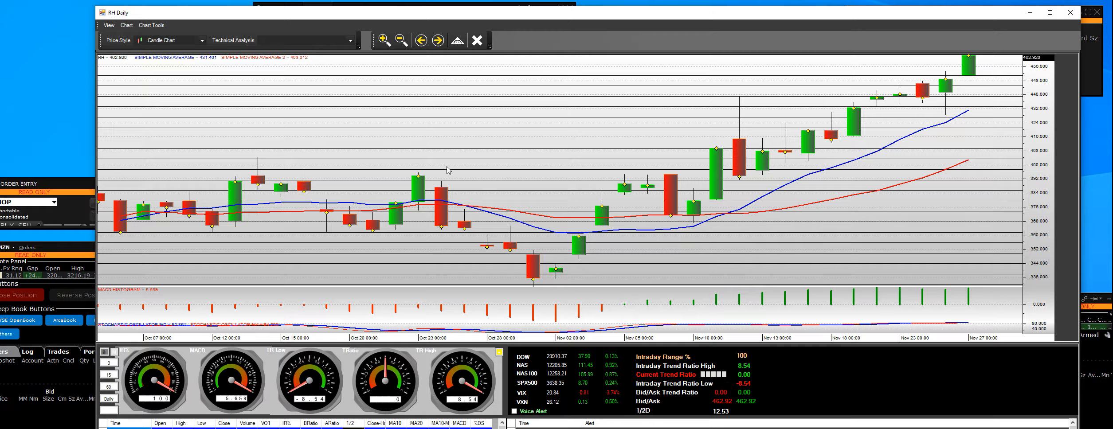
mouse_move(558, 272)
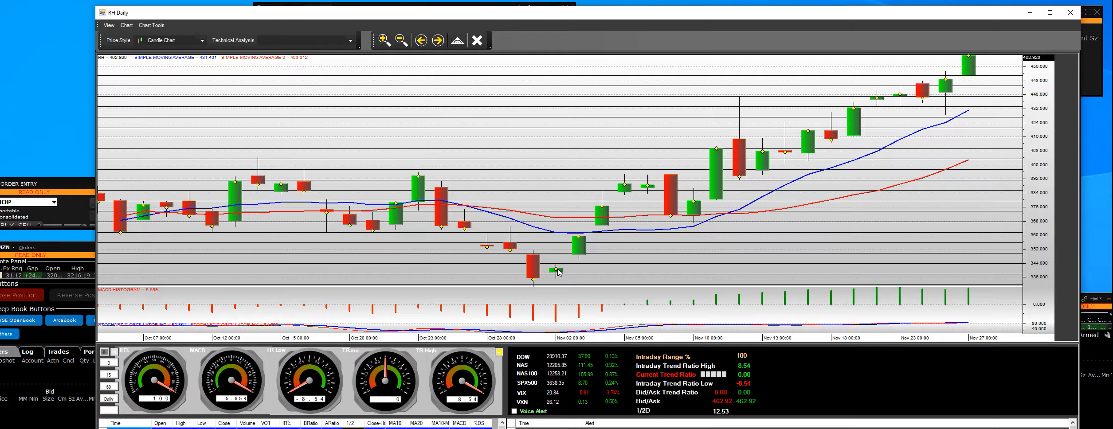
mouse_move(696, 231)
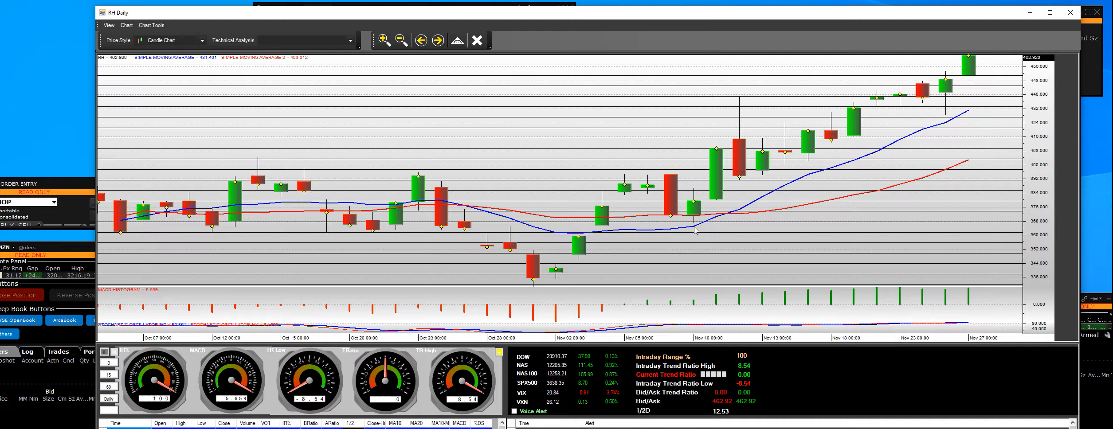
mouse_move(740, 97)
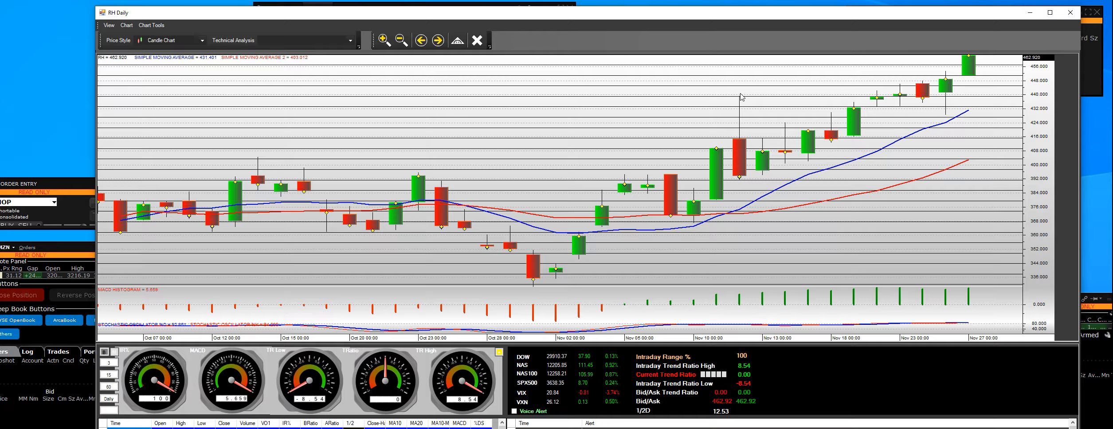
mouse_move(738, 161)
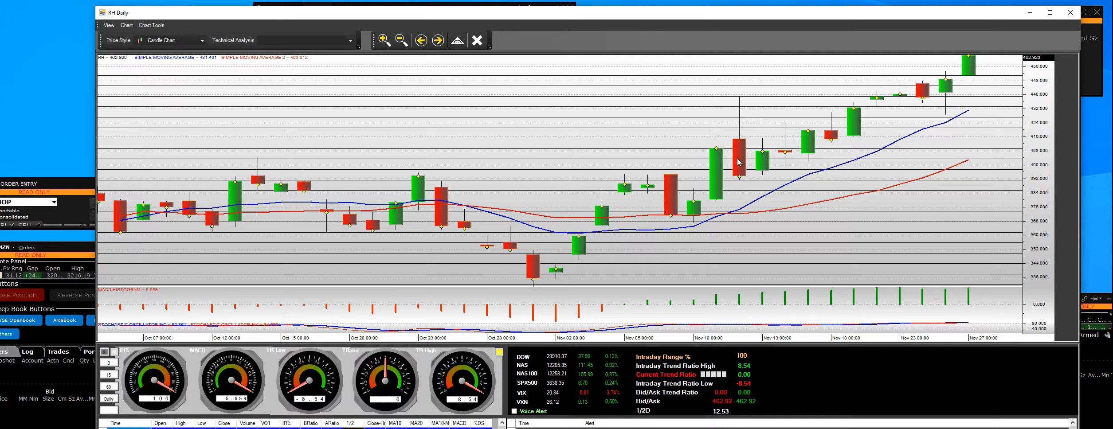
mouse_move(755, 179)
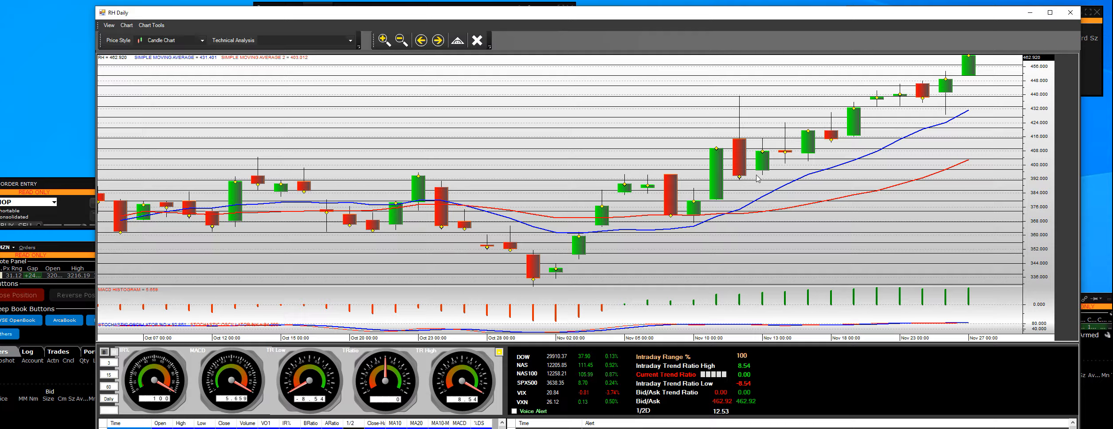
mouse_move(765, 162)
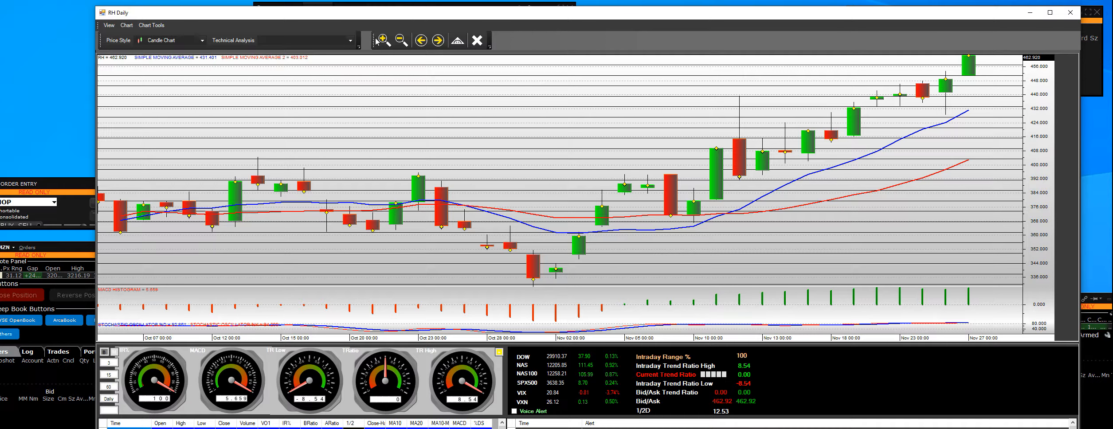
mouse_move(986, 85)
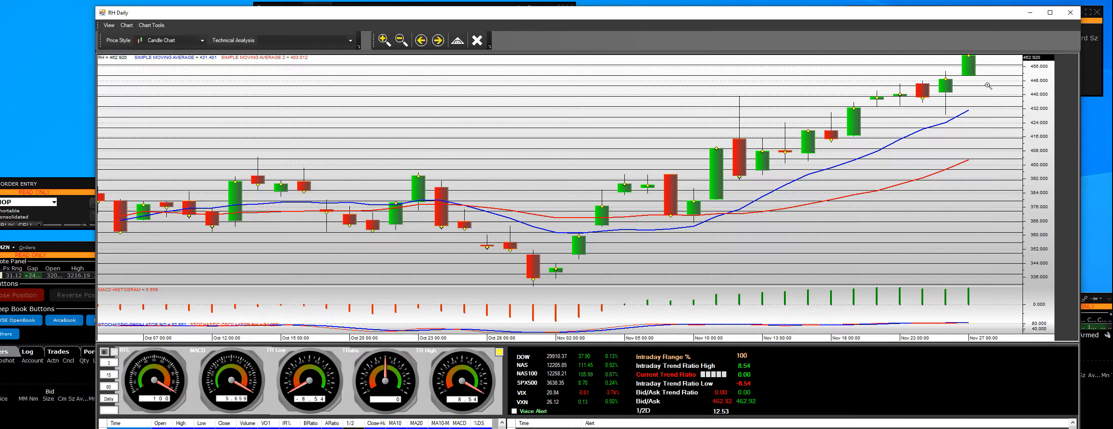
click(384, 40)
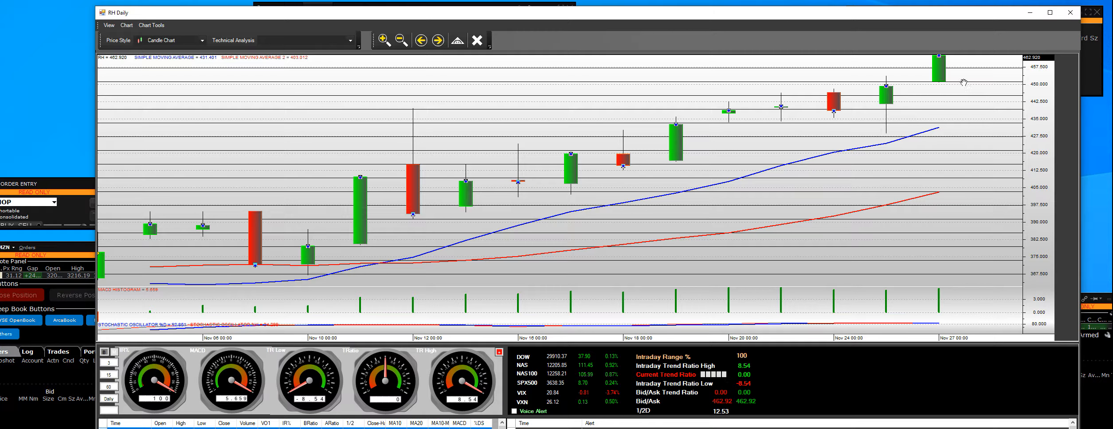
mouse_move(708, 109)
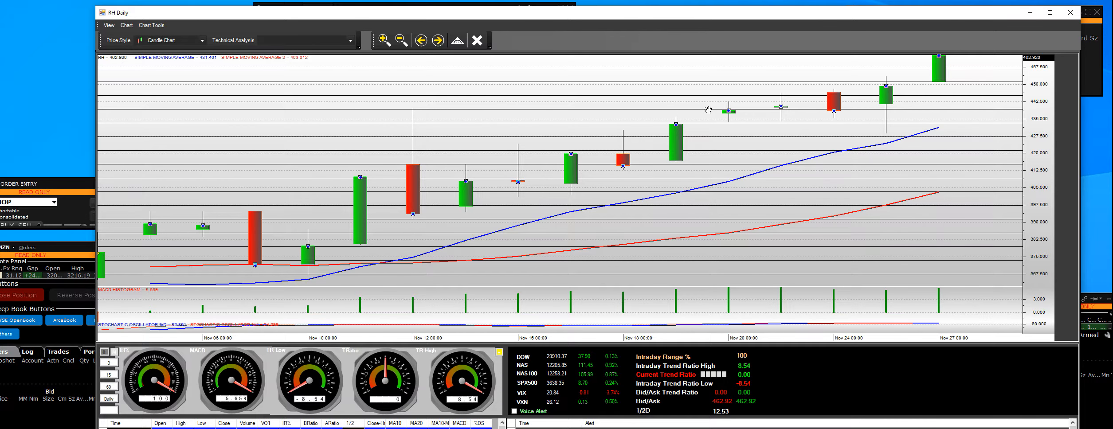
mouse_move(722, 130)
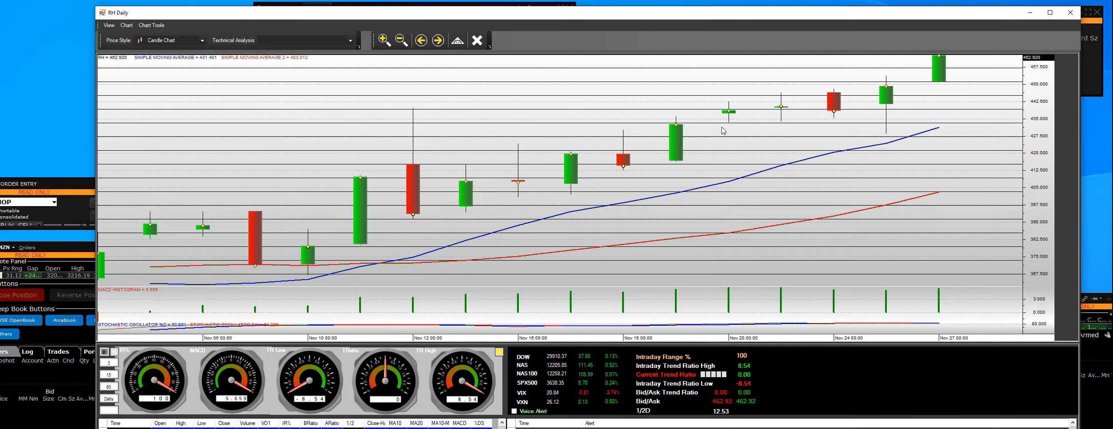
mouse_move(715, 118)
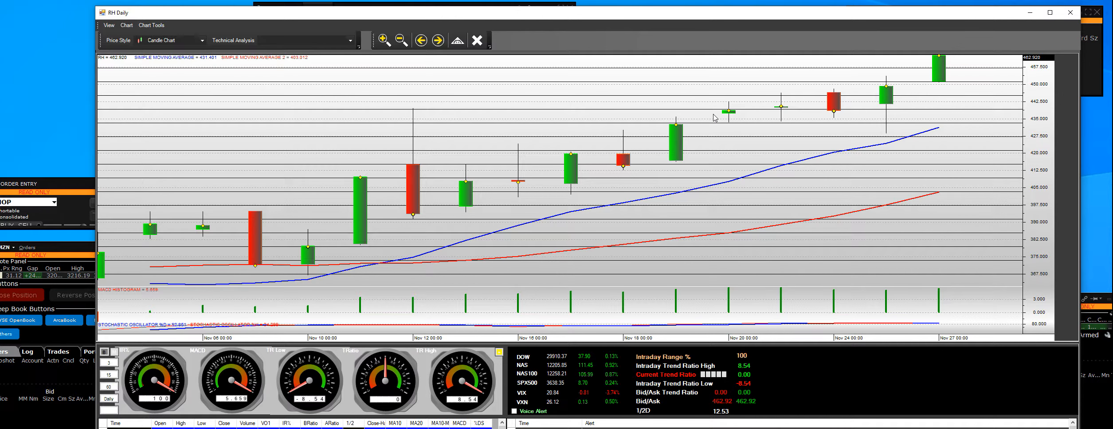
mouse_move(951, 65)
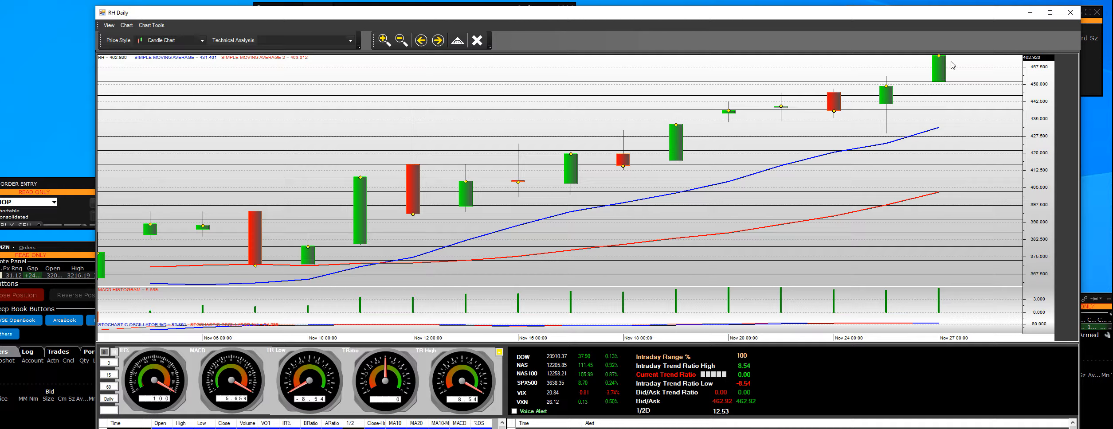
mouse_move(936, 66)
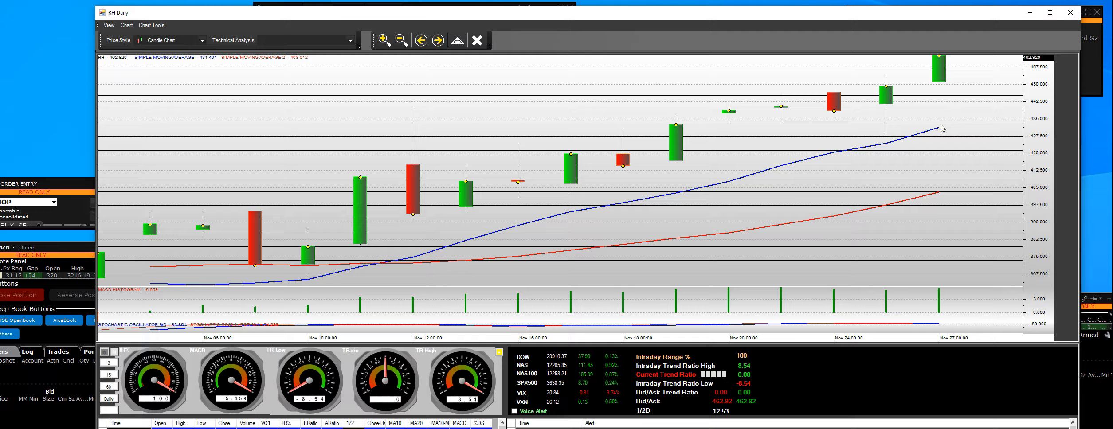
mouse_move(938, 48)
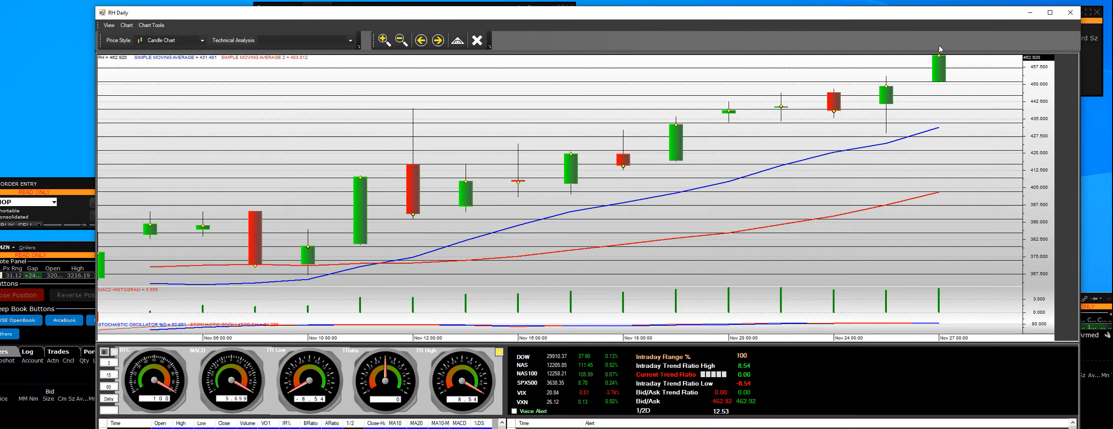
mouse_move(943, 76)
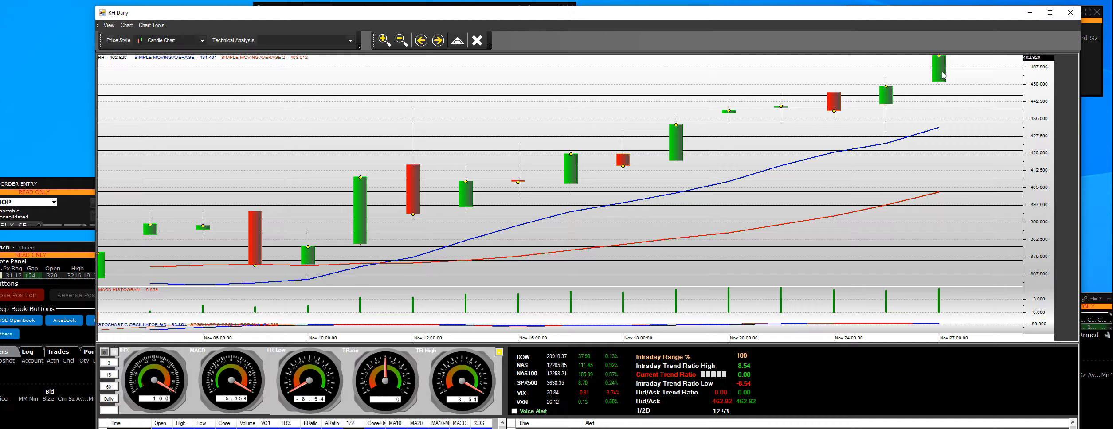
mouse_move(944, 64)
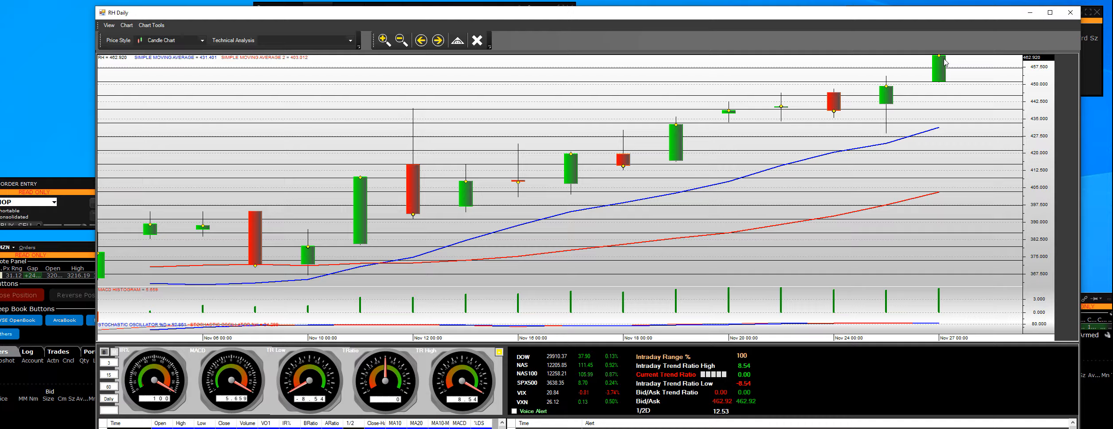
mouse_move(951, 62)
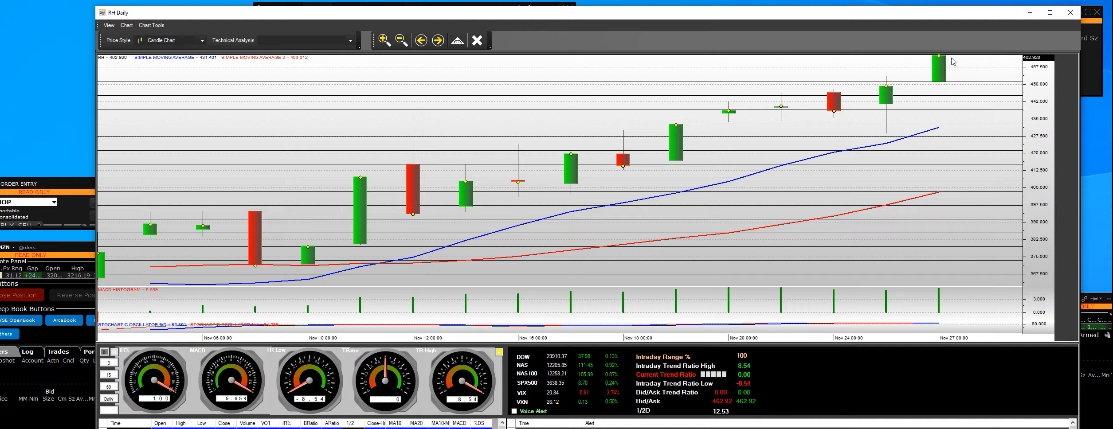
mouse_move(944, 76)
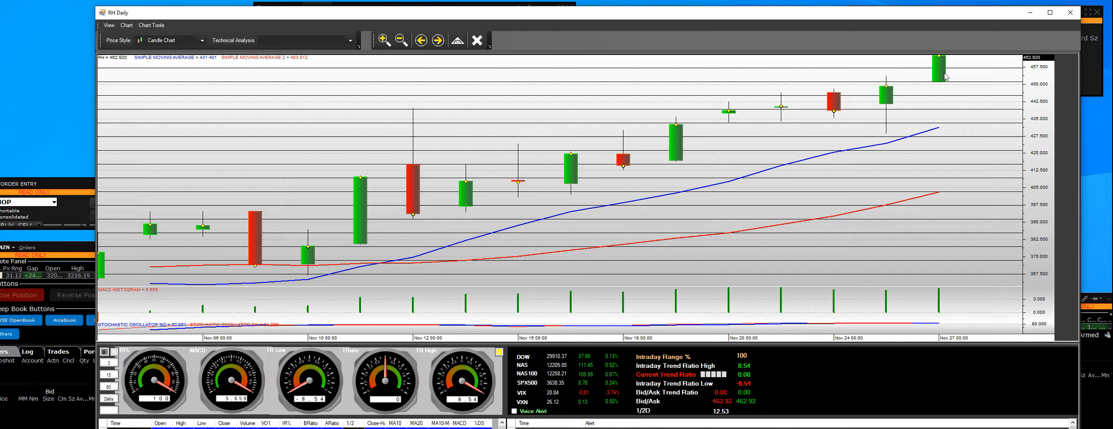
mouse_move(949, 74)
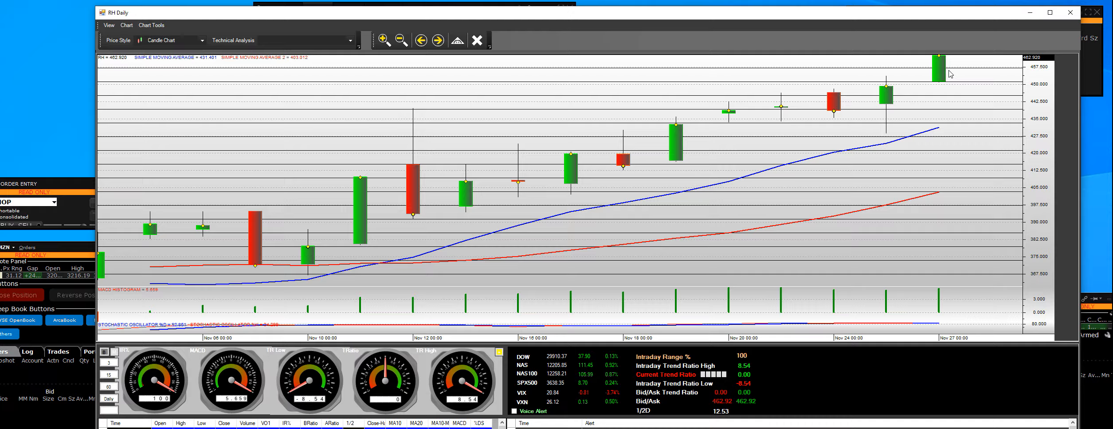
mouse_move(946, 71)
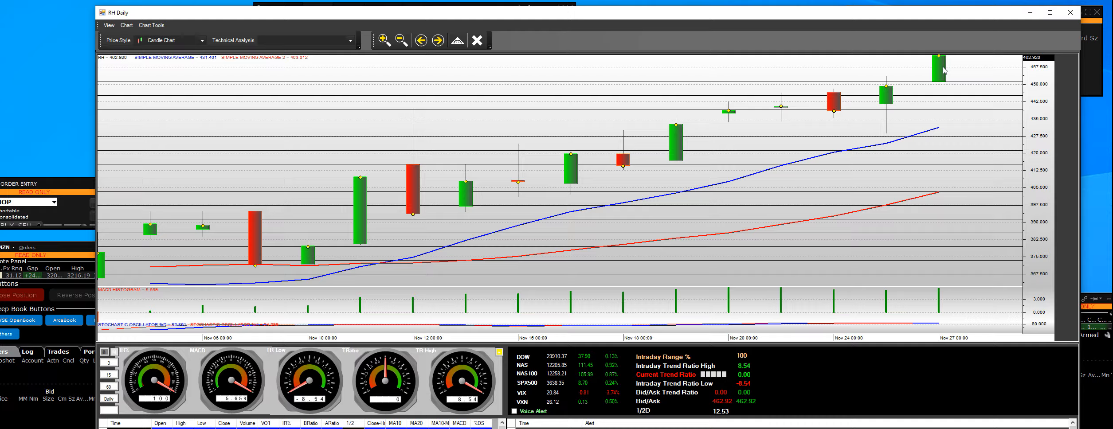
mouse_move(946, 69)
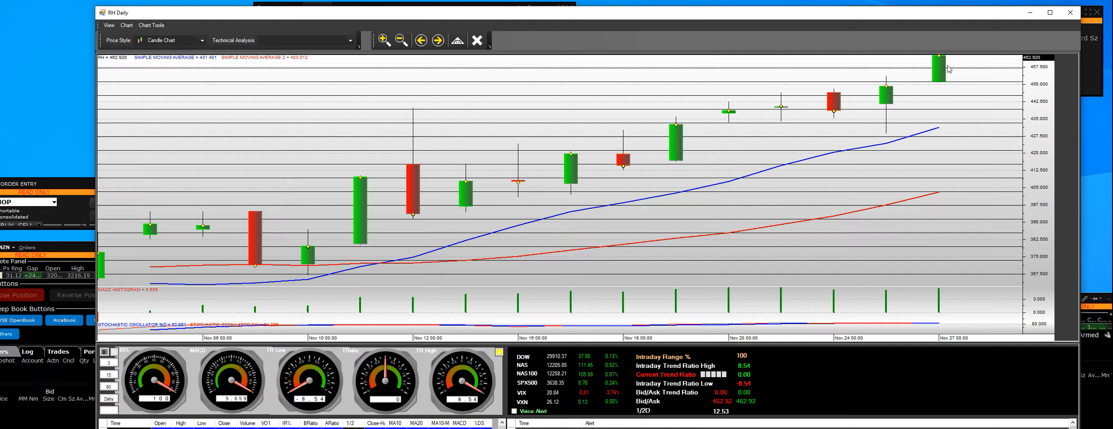
mouse_move(956, 75)
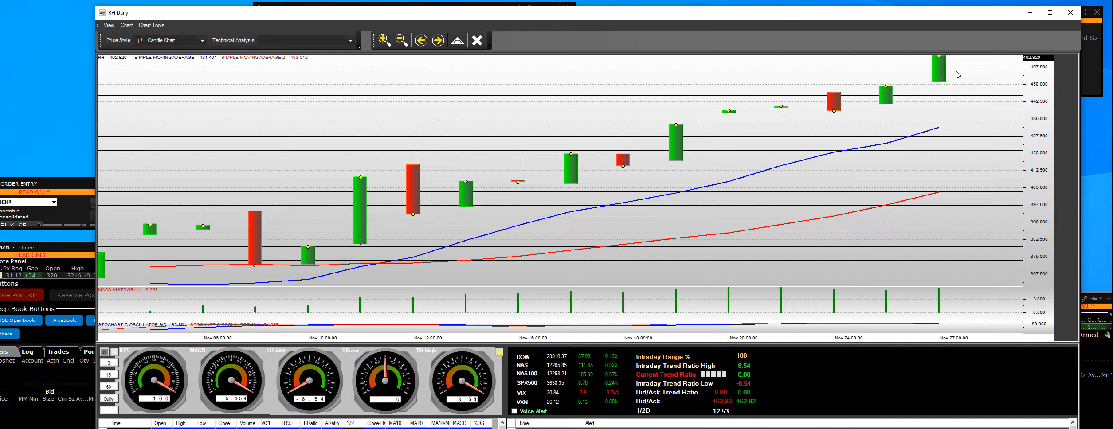
mouse_move(955, 88)
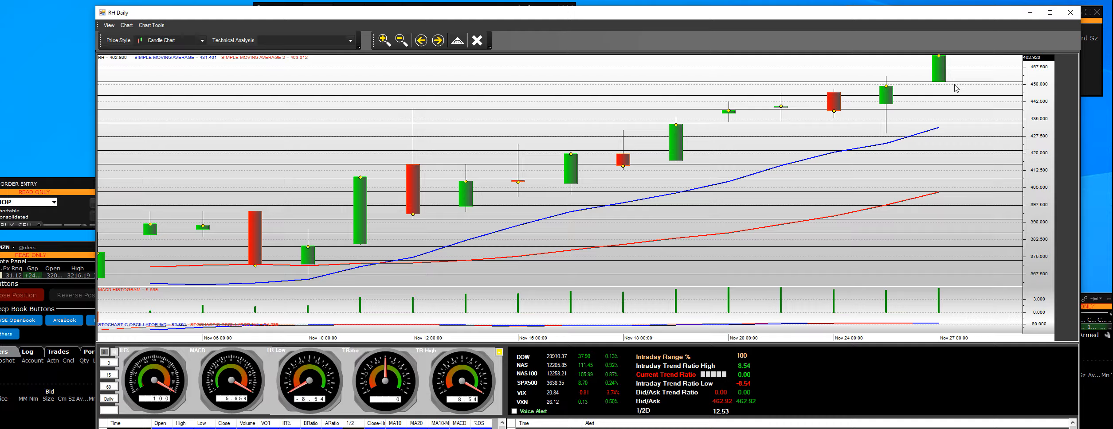
mouse_move(960, 94)
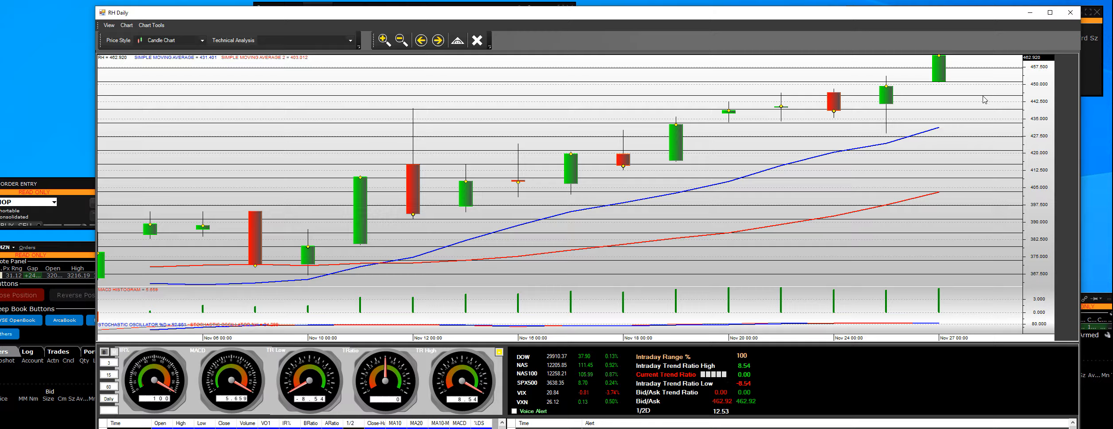
mouse_move(992, 98)
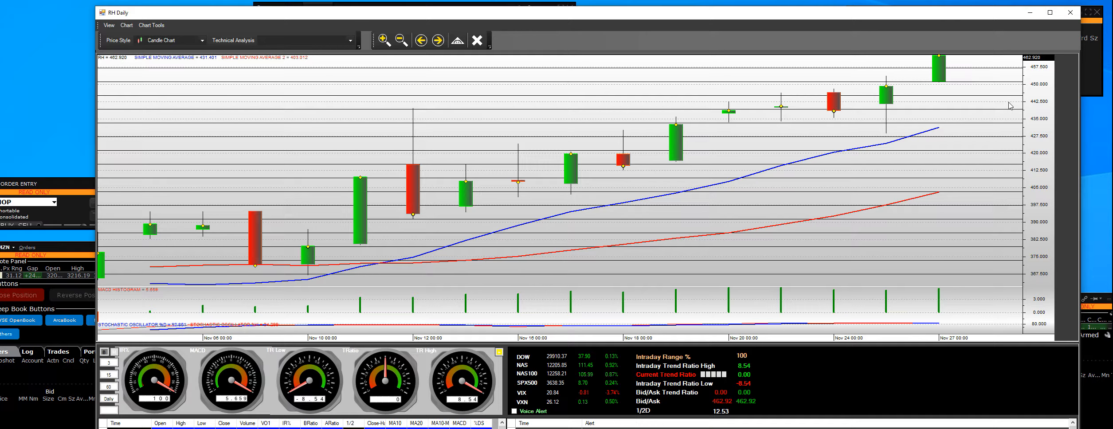
mouse_move(1015, 56)
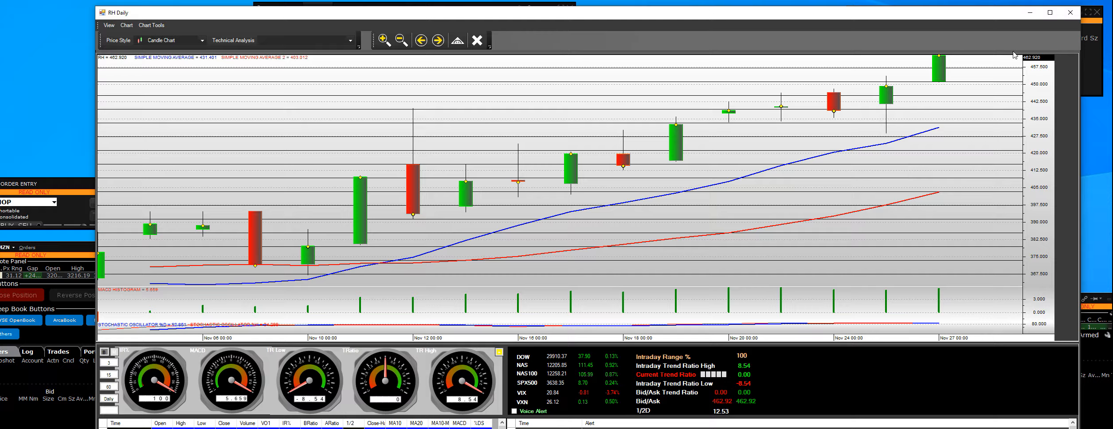
mouse_move(878, 101)
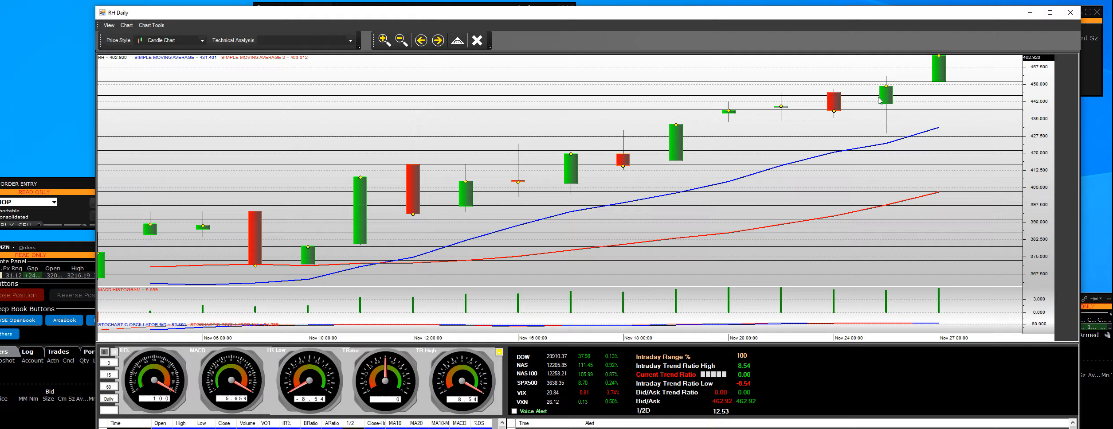
mouse_move(882, 146)
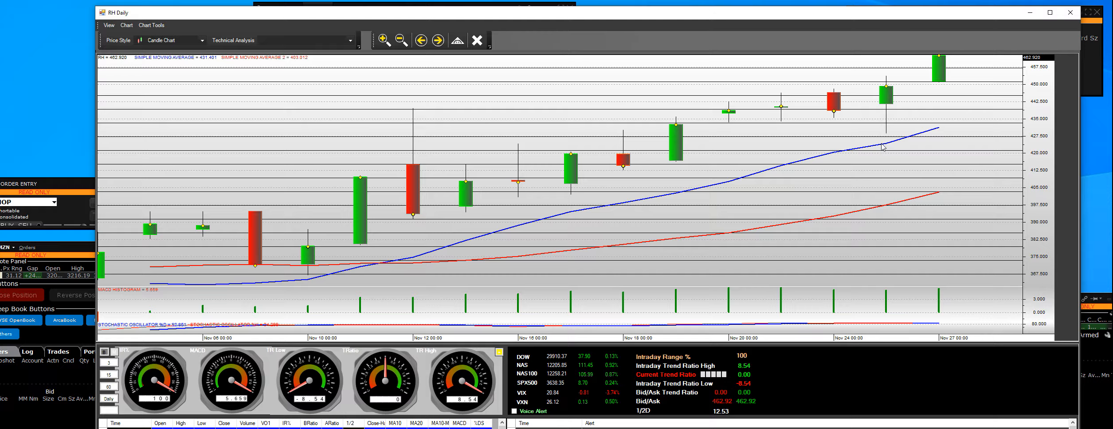
mouse_move(887, 140)
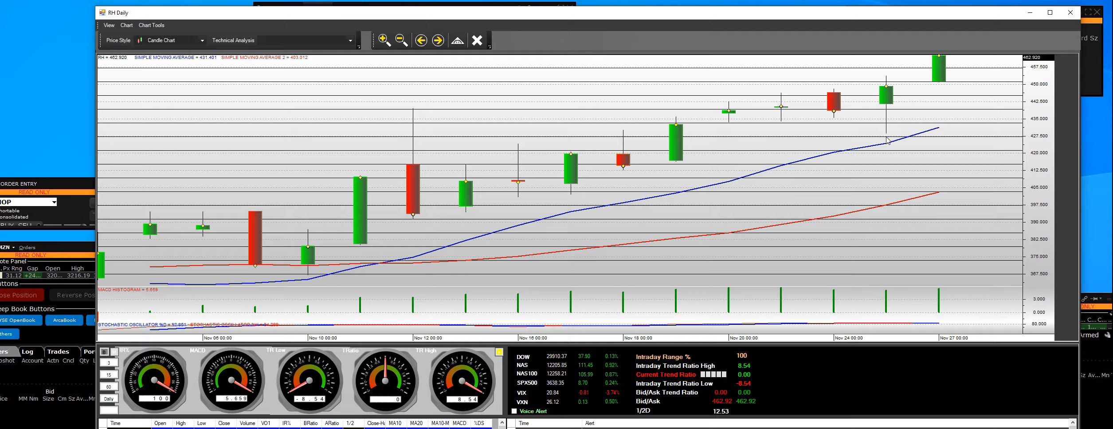
mouse_move(749, 406)
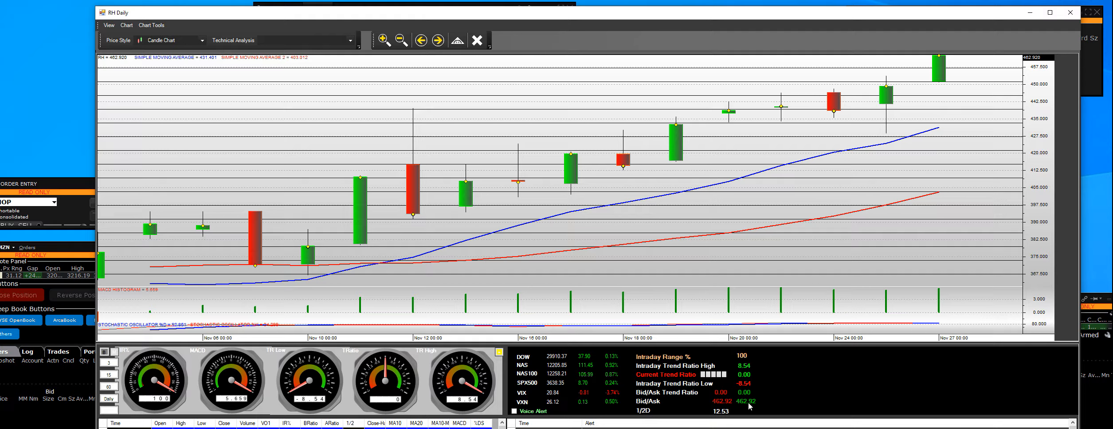
mouse_move(884, 147)
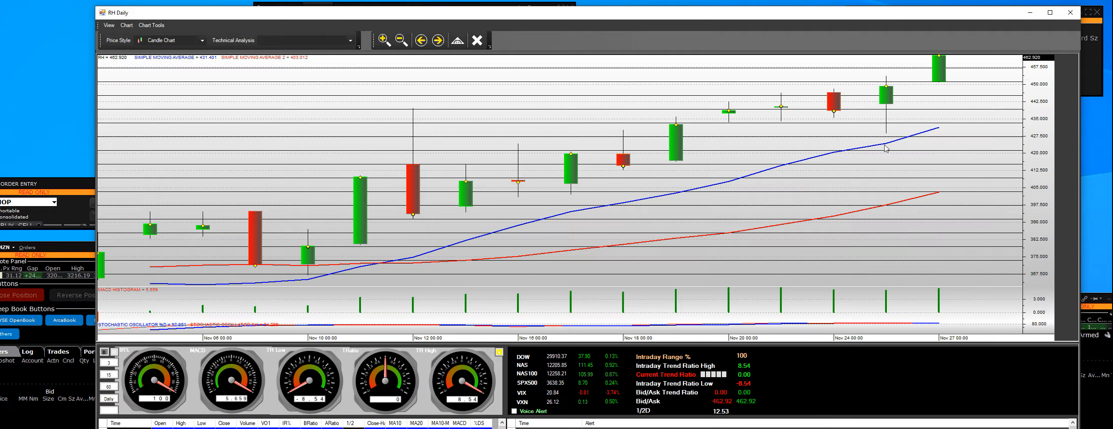
mouse_move(892, 104)
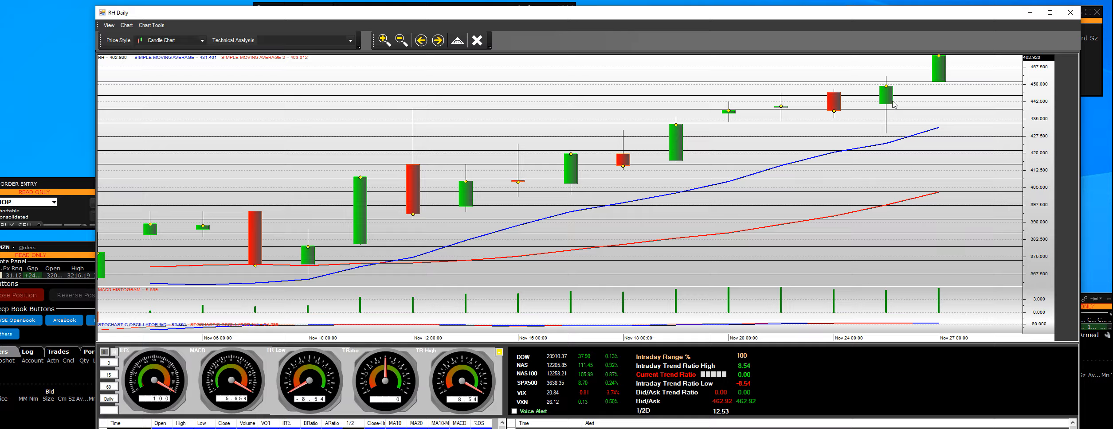
mouse_move(889, 84)
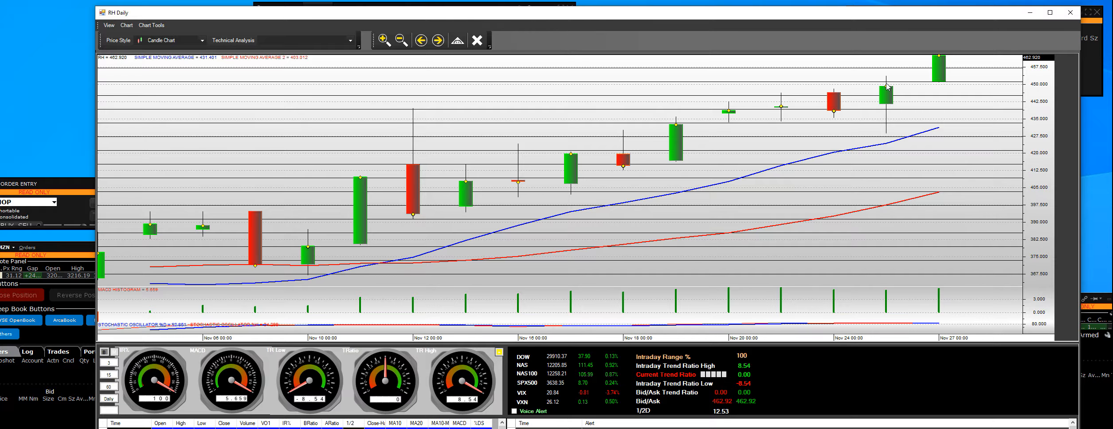
mouse_move(954, 75)
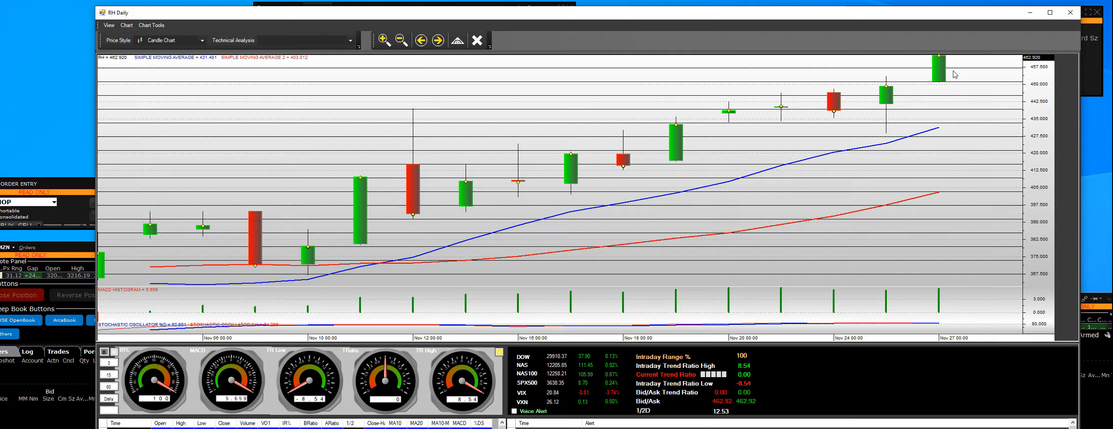
mouse_move(935, 100)
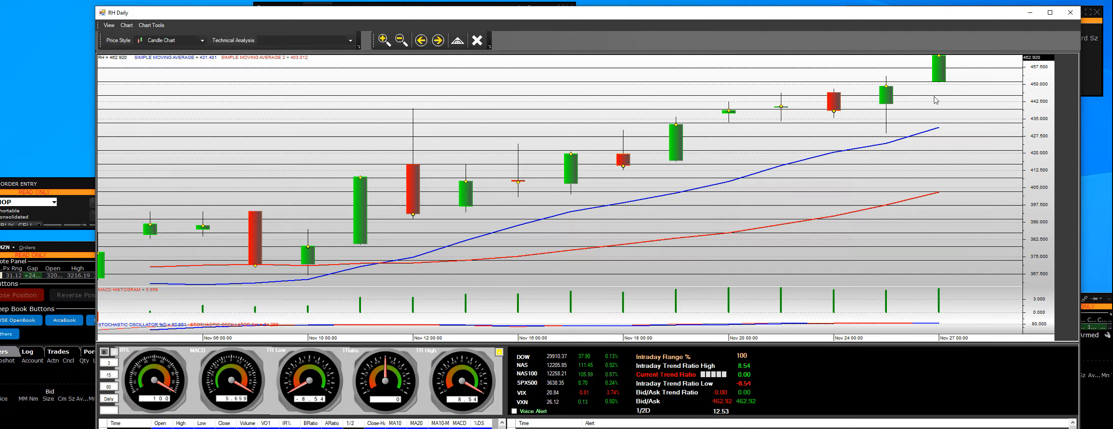
mouse_move(869, 142)
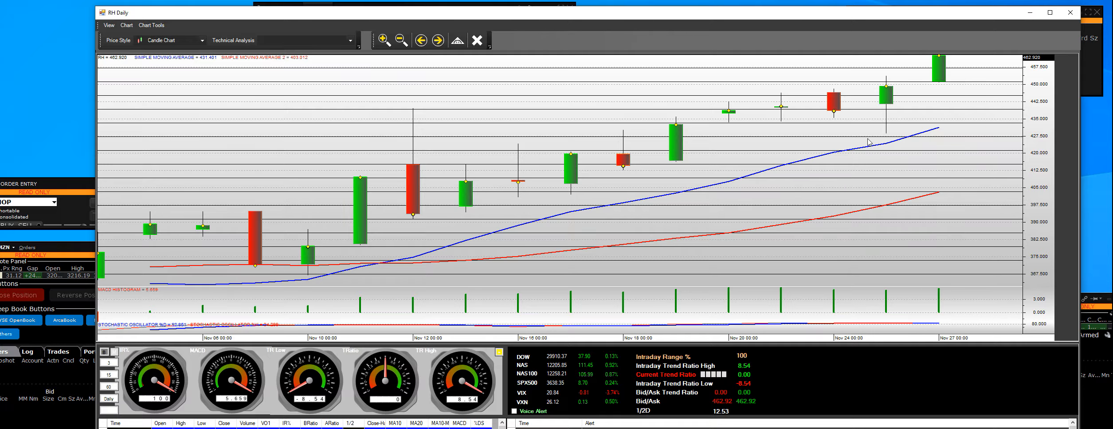
mouse_move(681, 164)
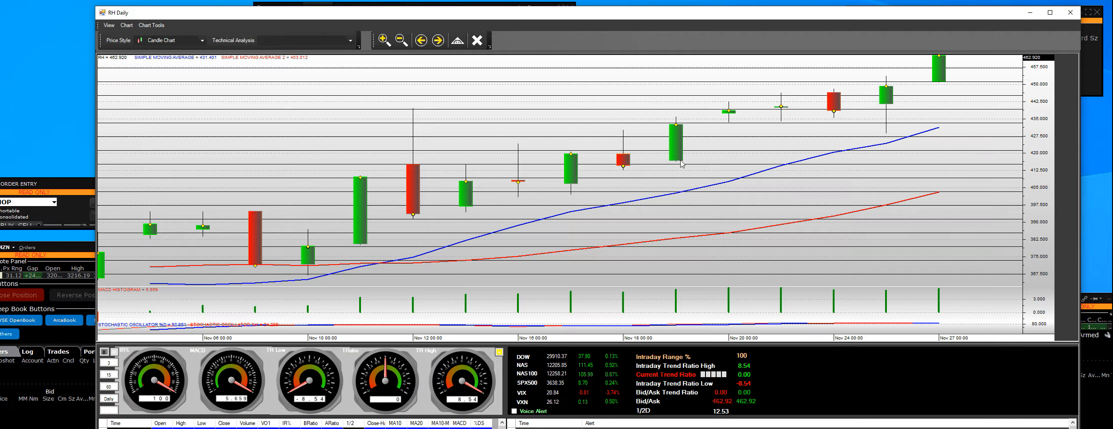
mouse_move(673, 130)
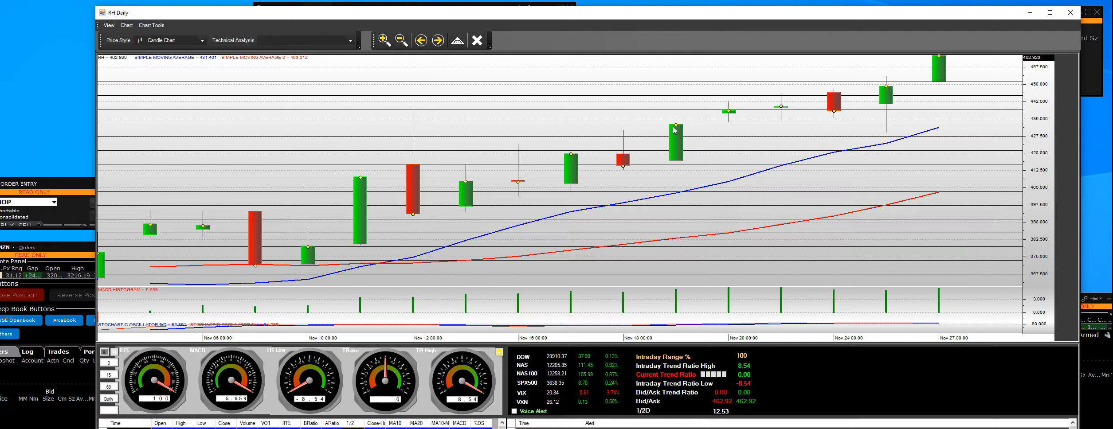
mouse_move(423, 200)
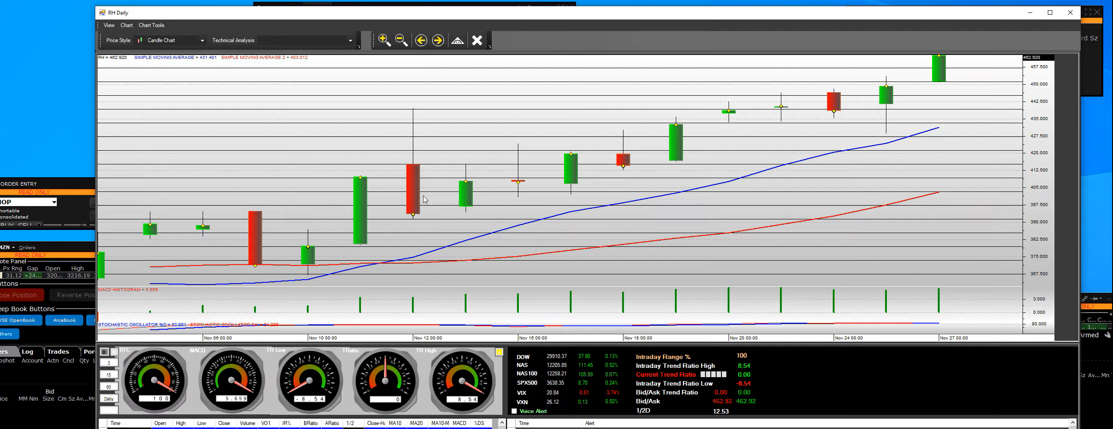
mouse_move(418, 223)
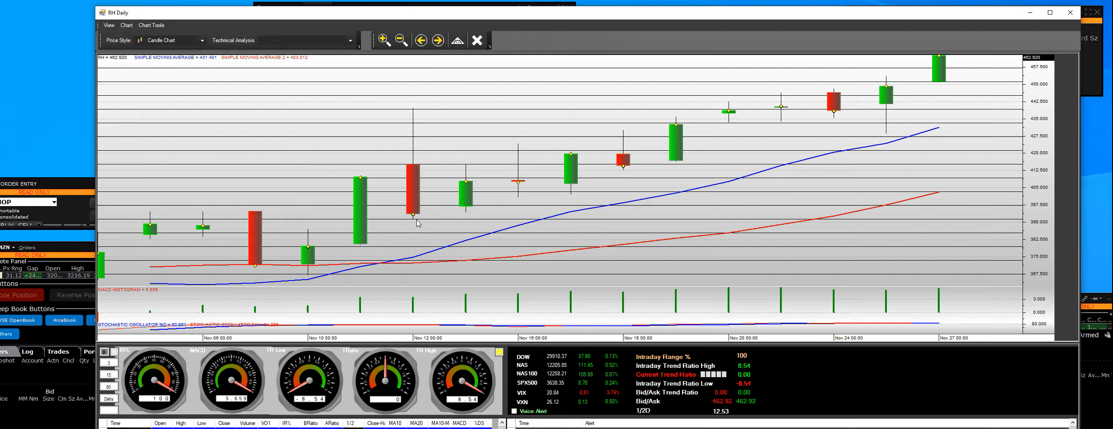
mouse_move(404, 186)
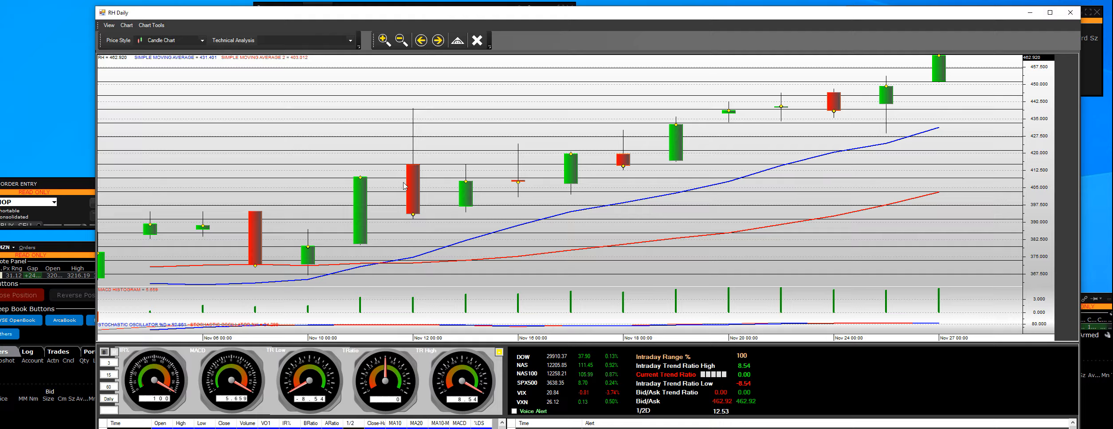
mouse_move(388, 209)
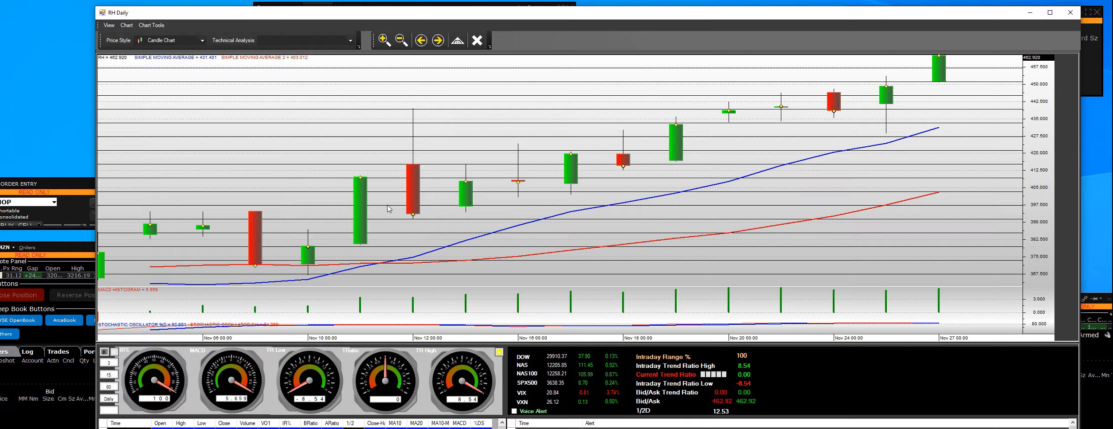
mouse_move(610, 167)
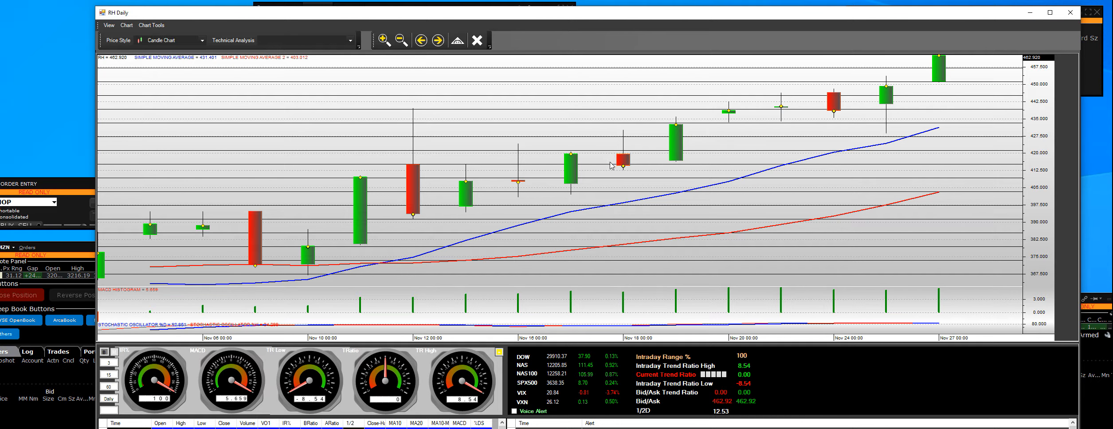
mouse_move(925, 74)
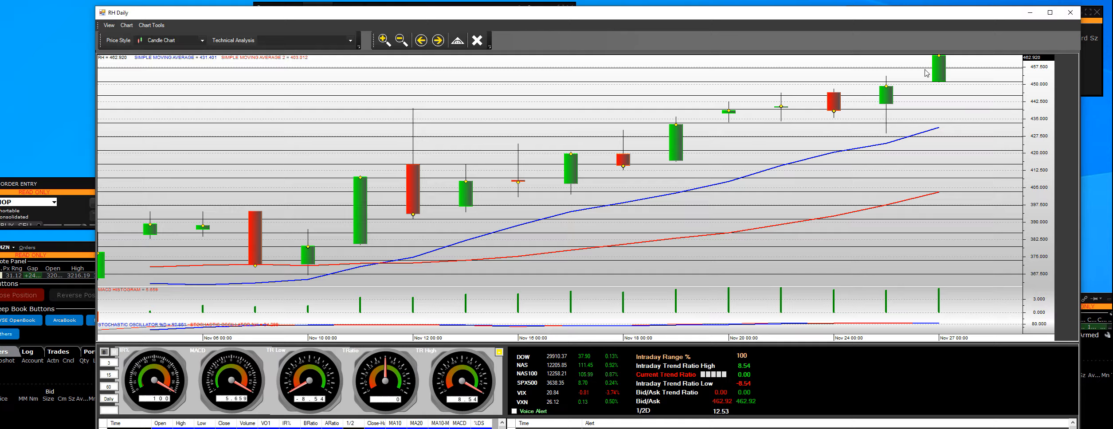
mouse_move(944, 76)
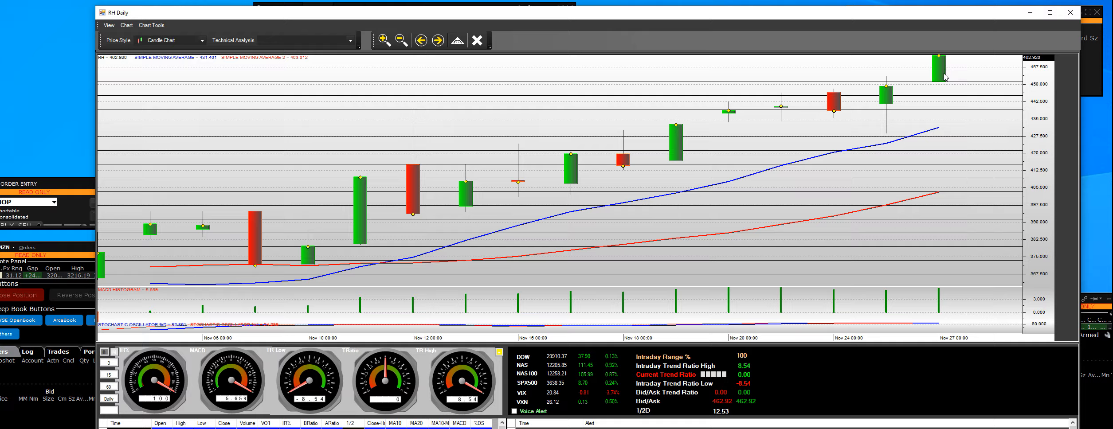
mouse_move(940, 79)
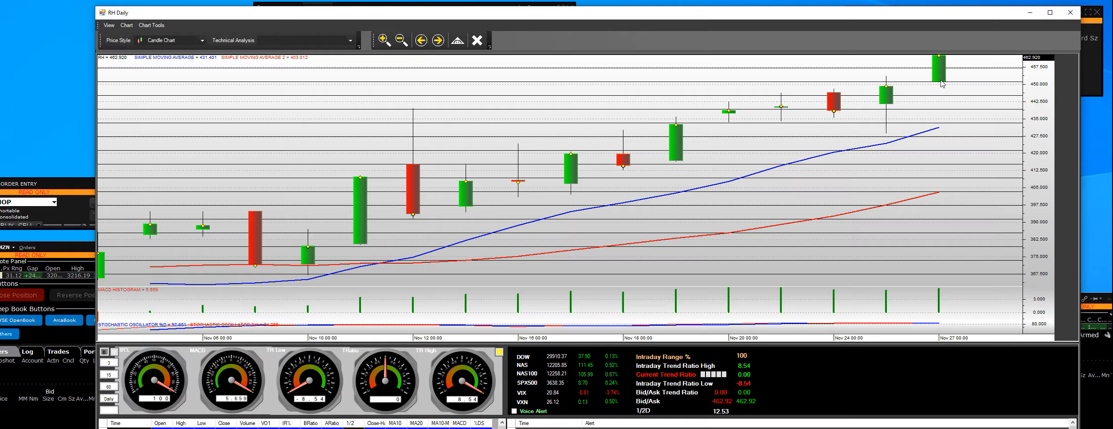
mouse_move(927, 104)
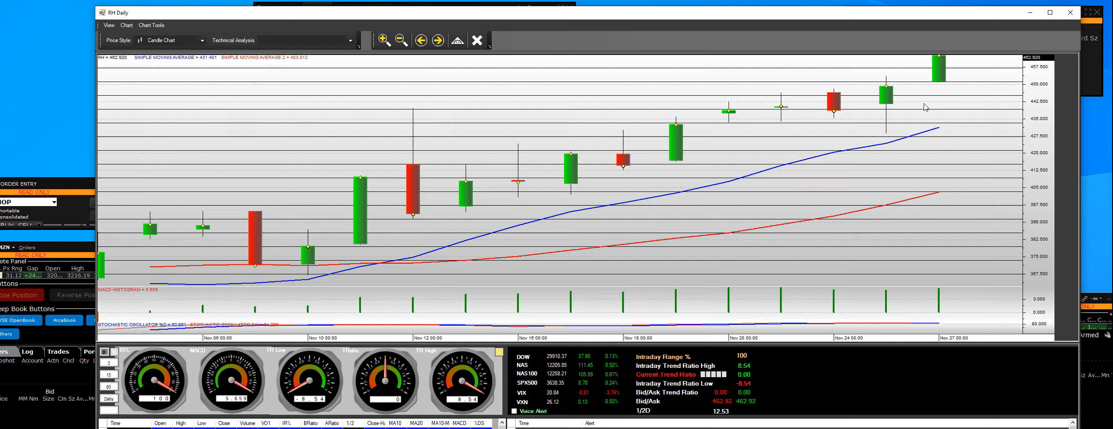
mouse_move(937, 57)
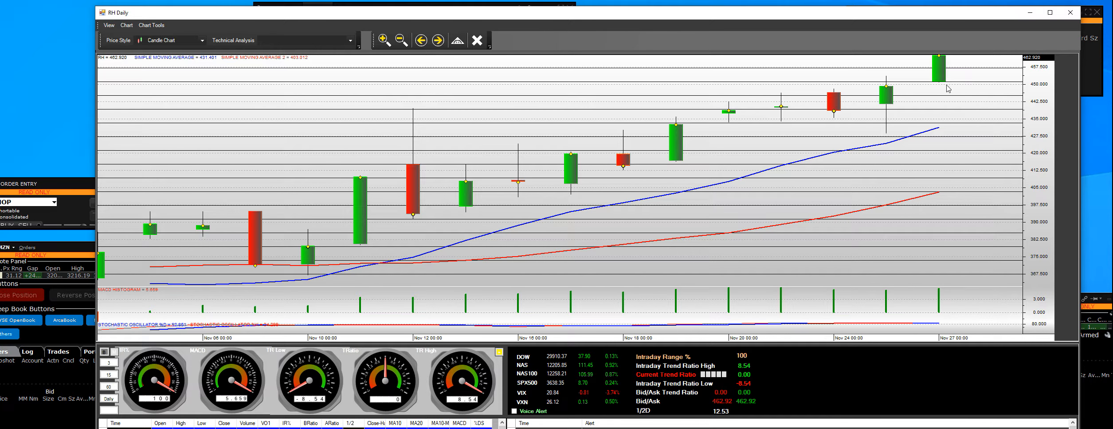
mouse_move(941, 63)
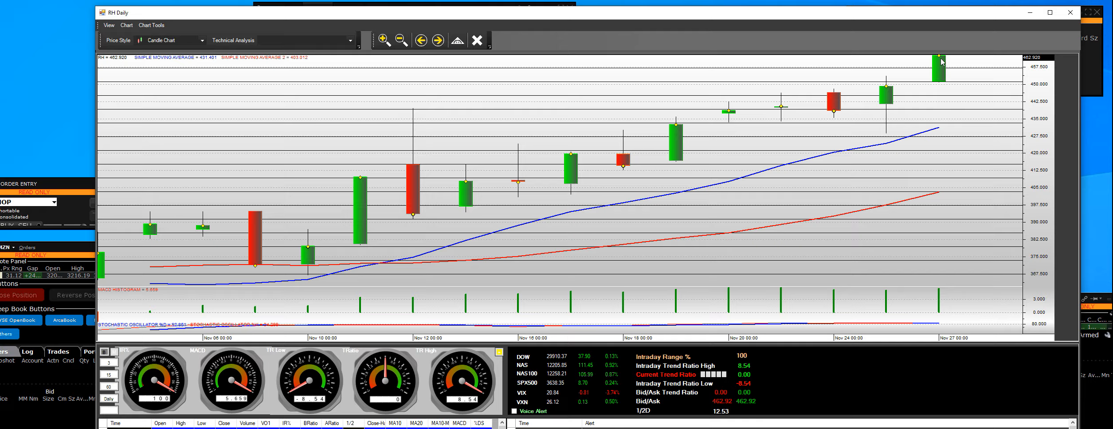
mouse_move(944, 58)
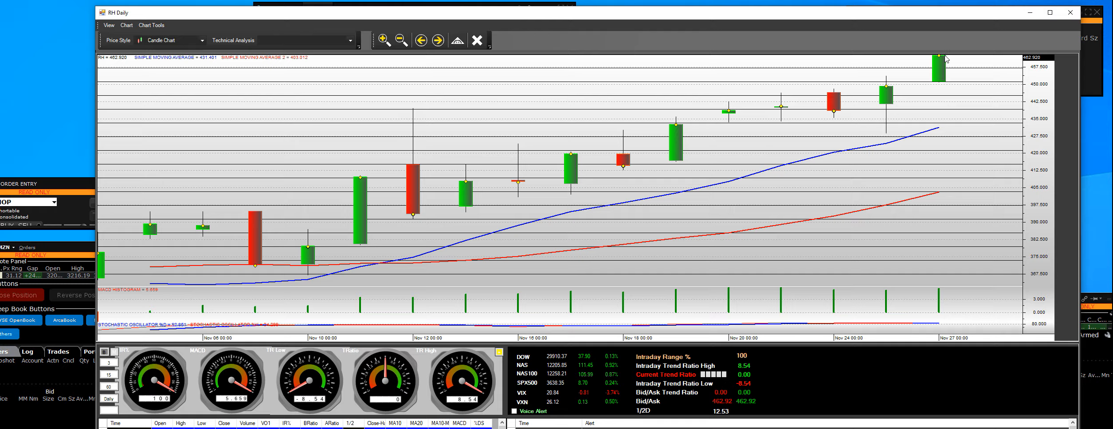
mouse_move(958, 58)
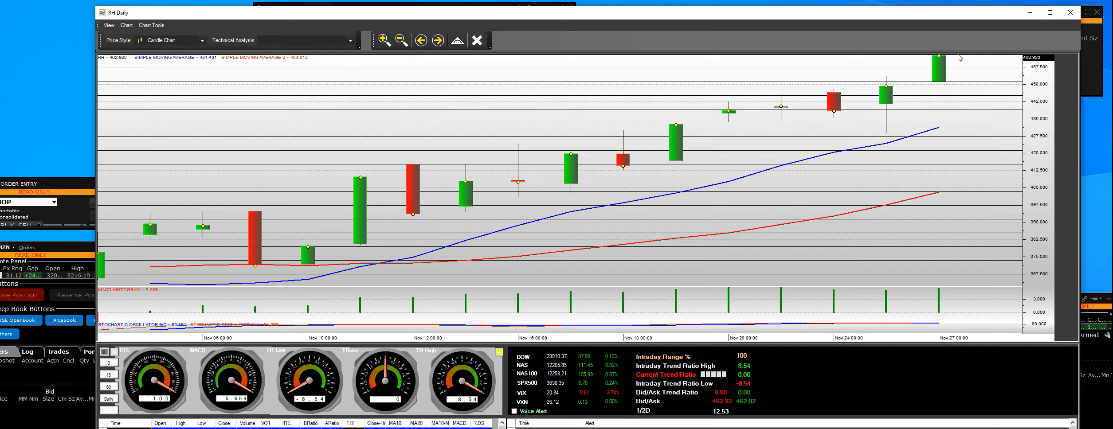
mouse_move(878, 138)
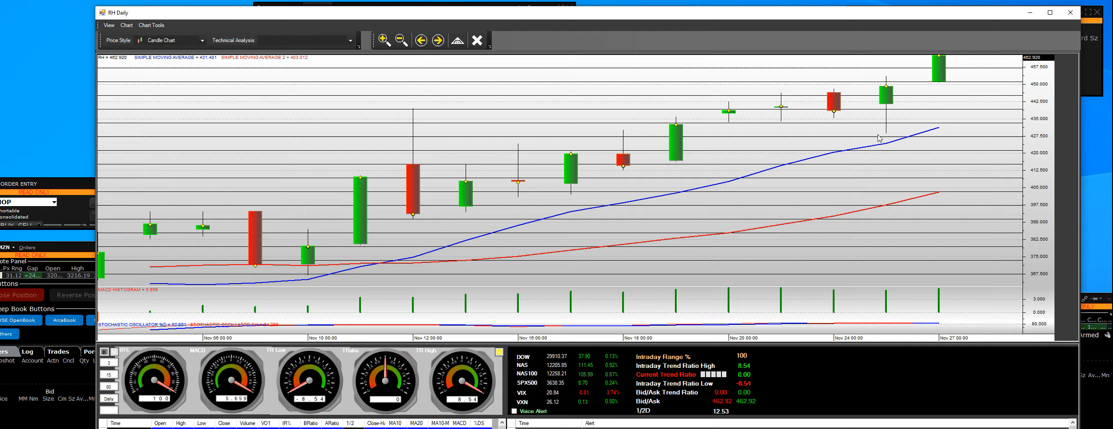
mouse_move(955, 68)
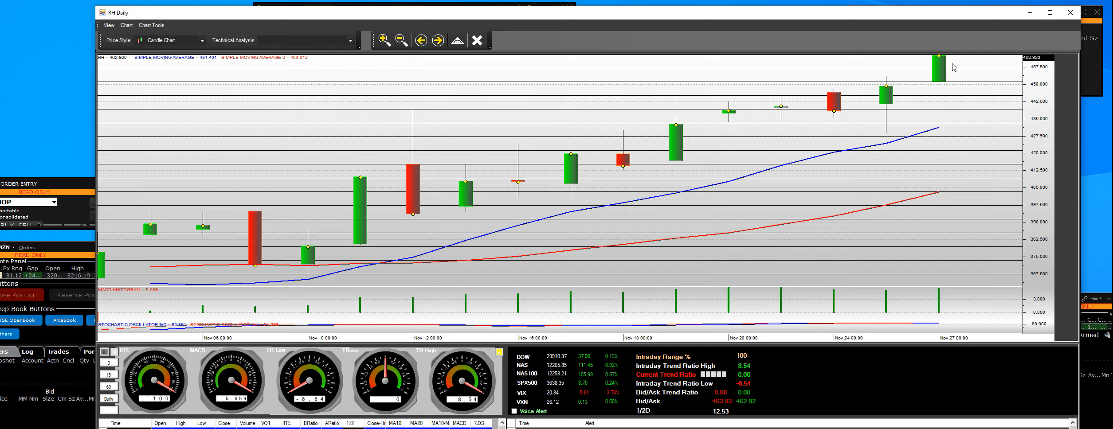
mouse_move(958, 63)
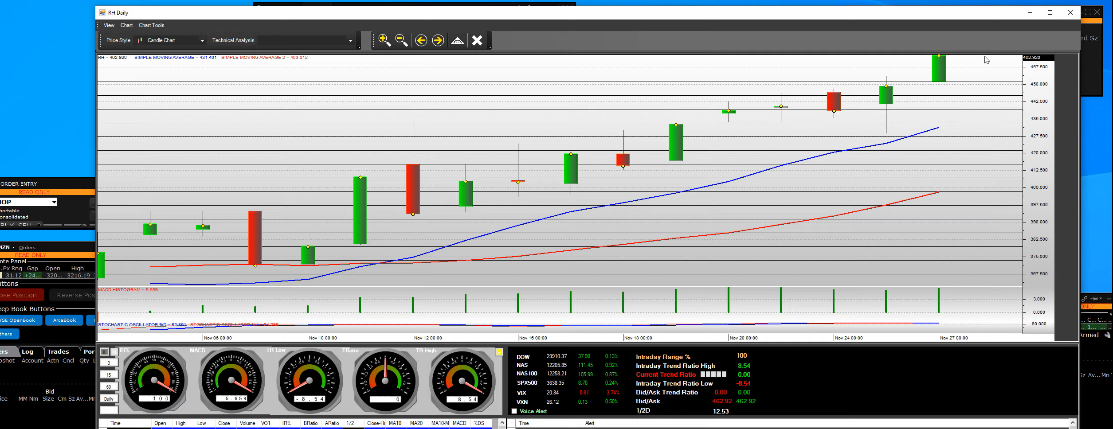
mouse_move(989, 70)
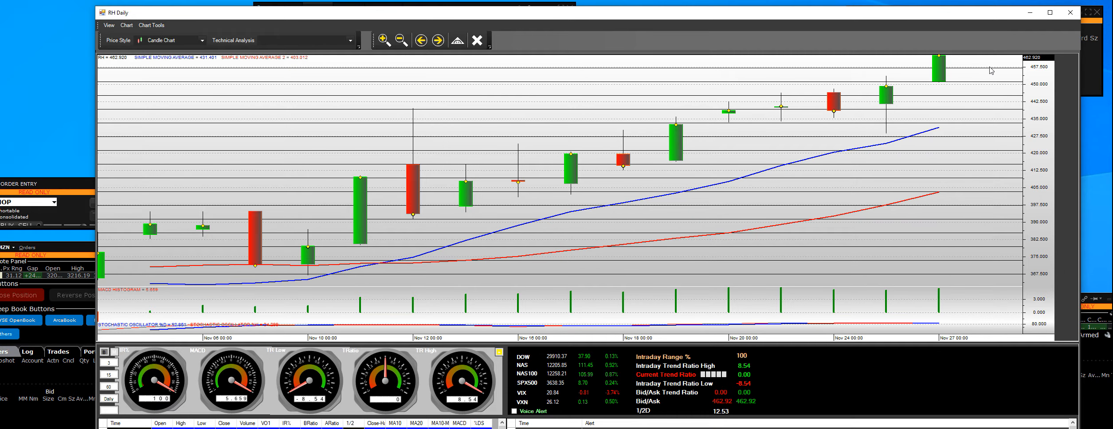
mouse_move(975, 66)
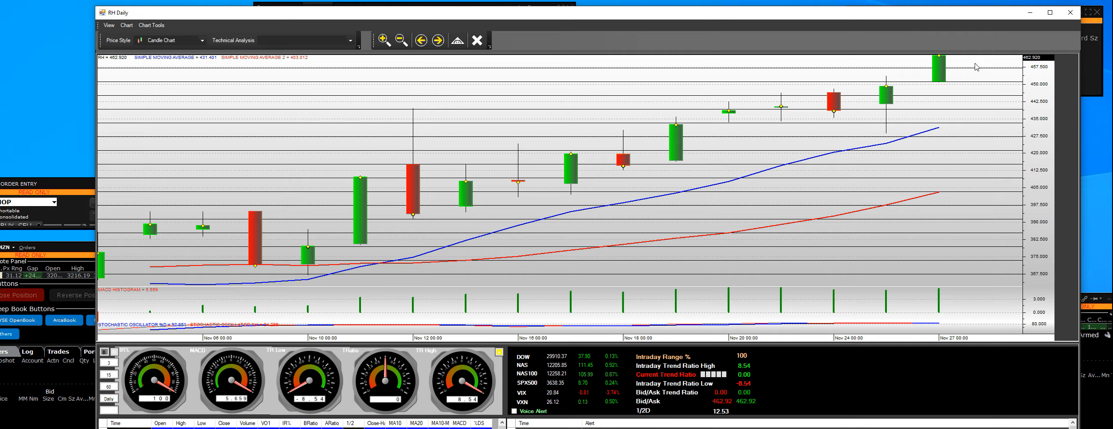
mouse_move(702, 216)
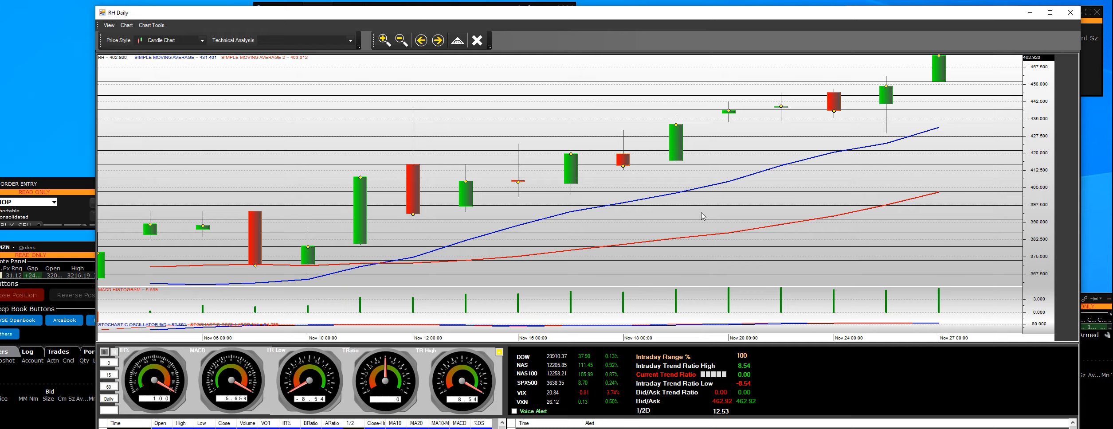
mouse_move(790, 116)
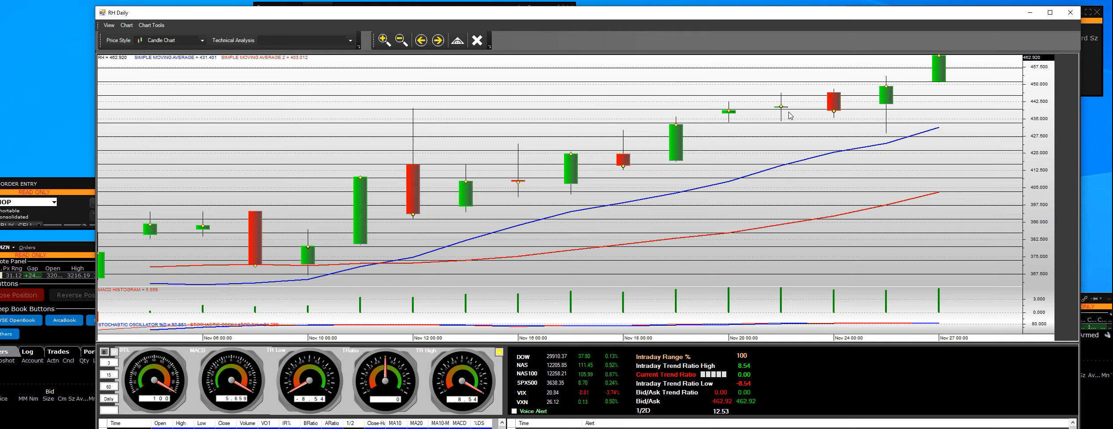
mouse_move(930, 77)
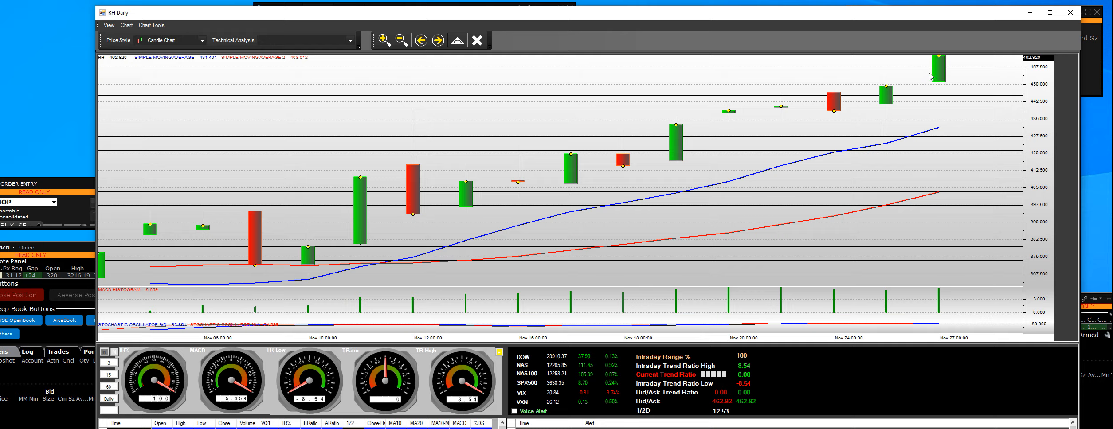
mouse_move(937, 79)
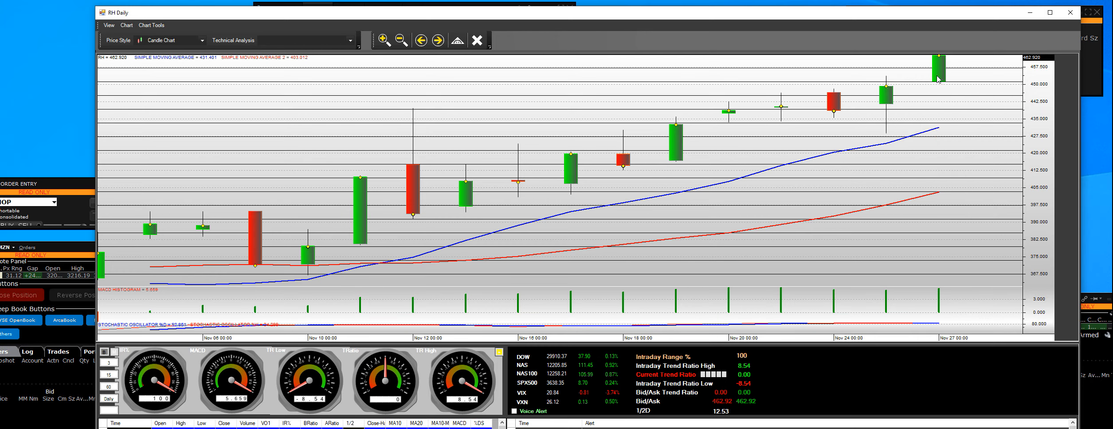
mouse_move(937, 67)
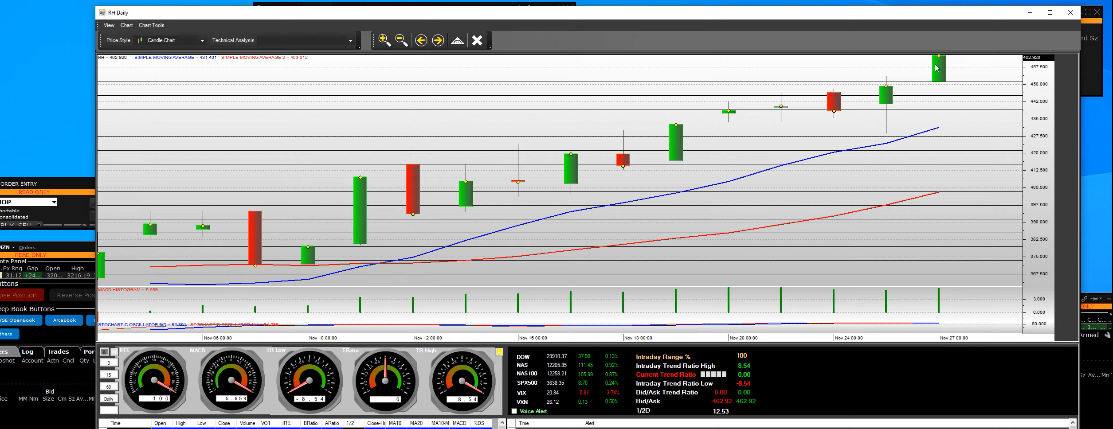
mouse_move(943, 63)
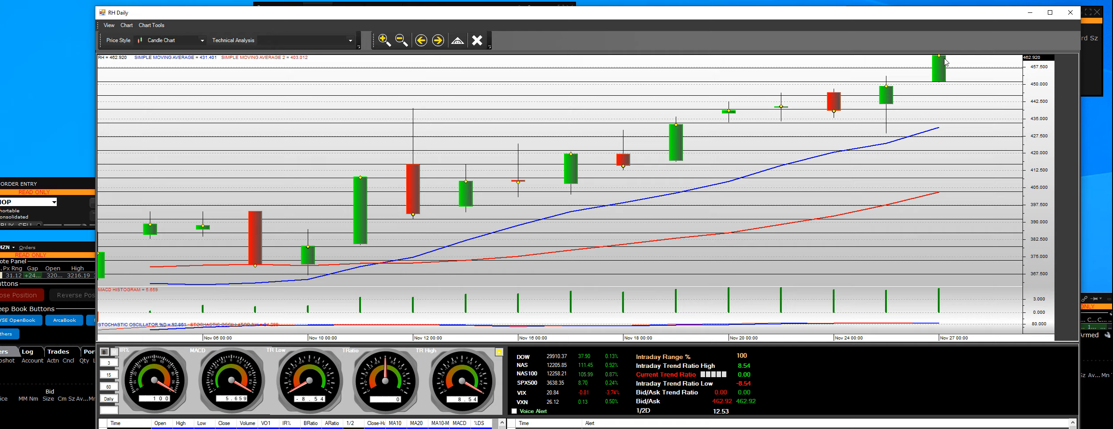
mouse_move(943, 60)
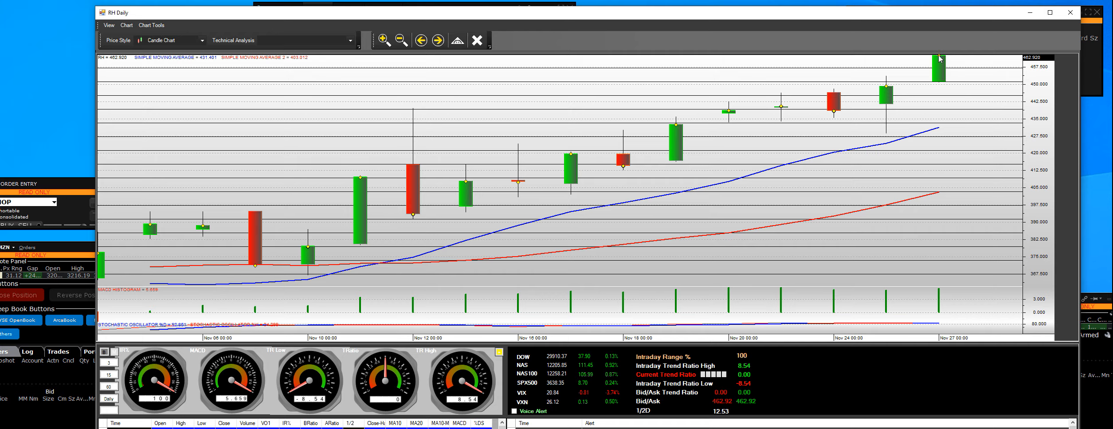
mouse_move(938, 59)
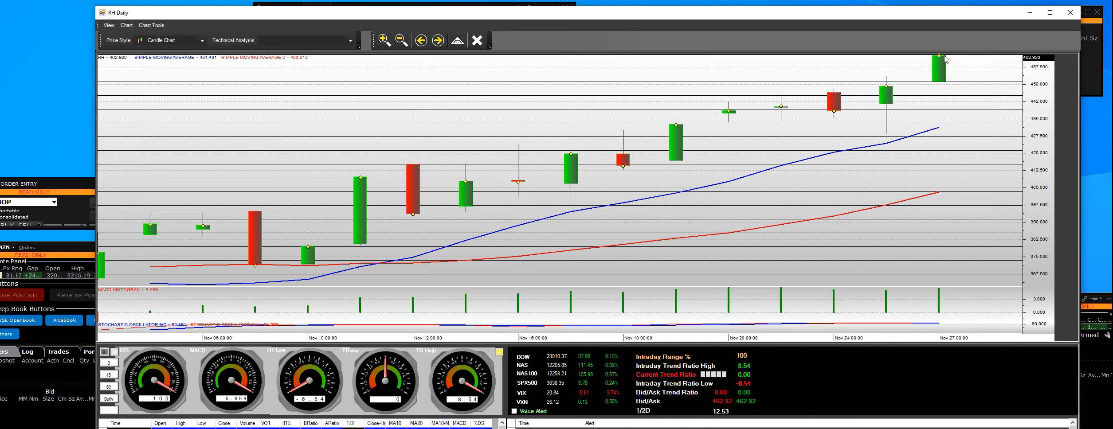
mouse_move(936, 78)
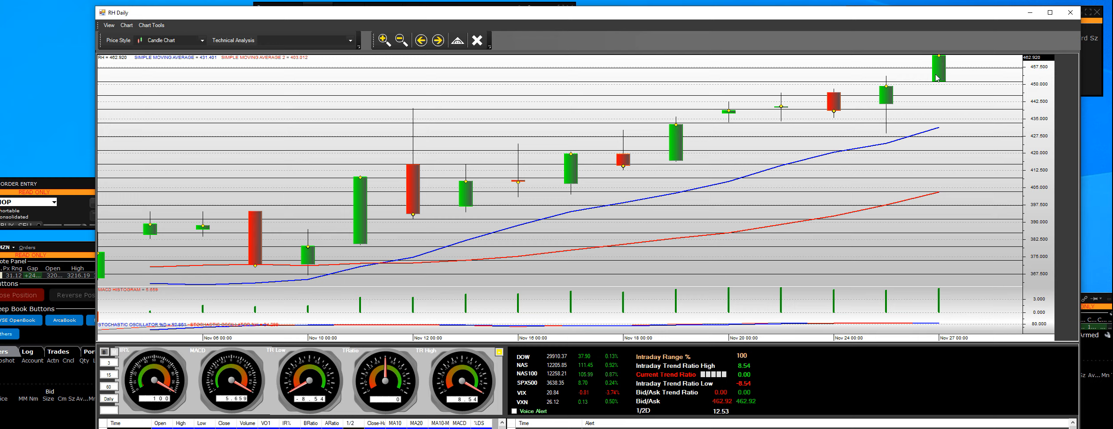
mouse_move(945, 58)
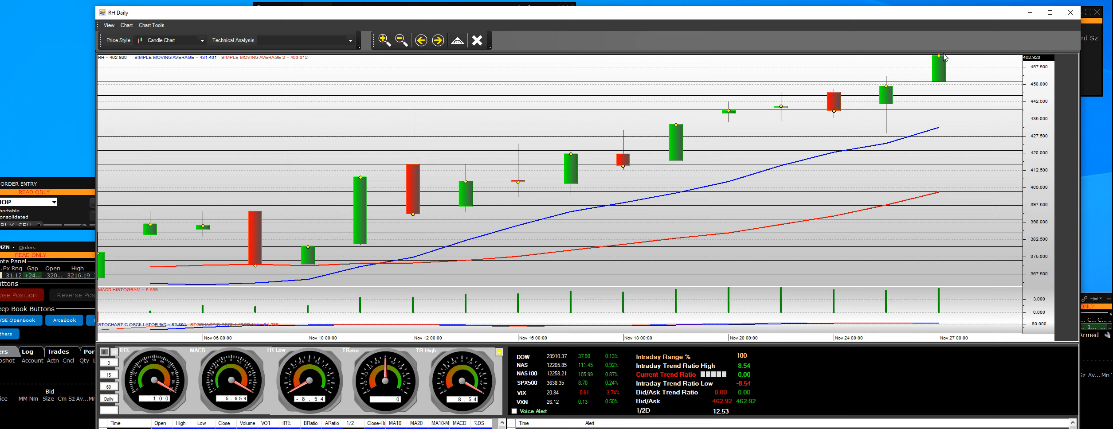
mouse_move(940, 58)
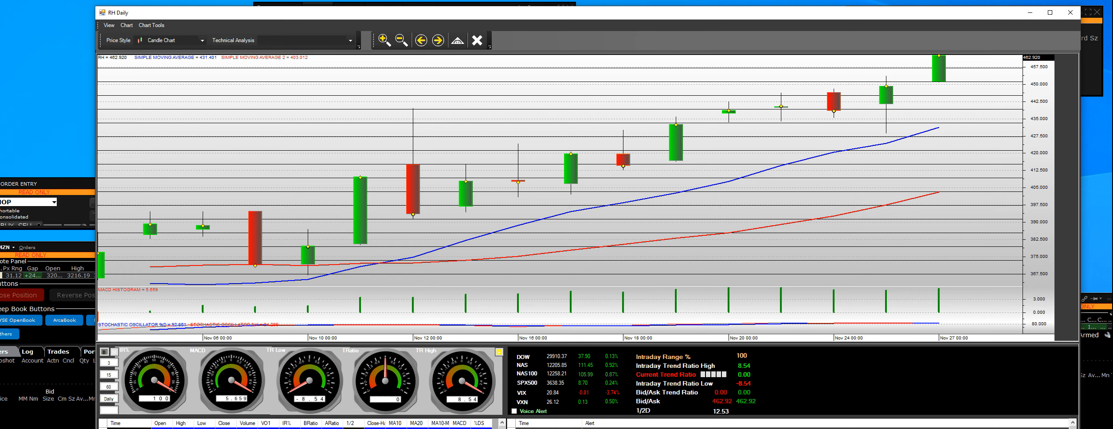
mouse_move(851, 132)
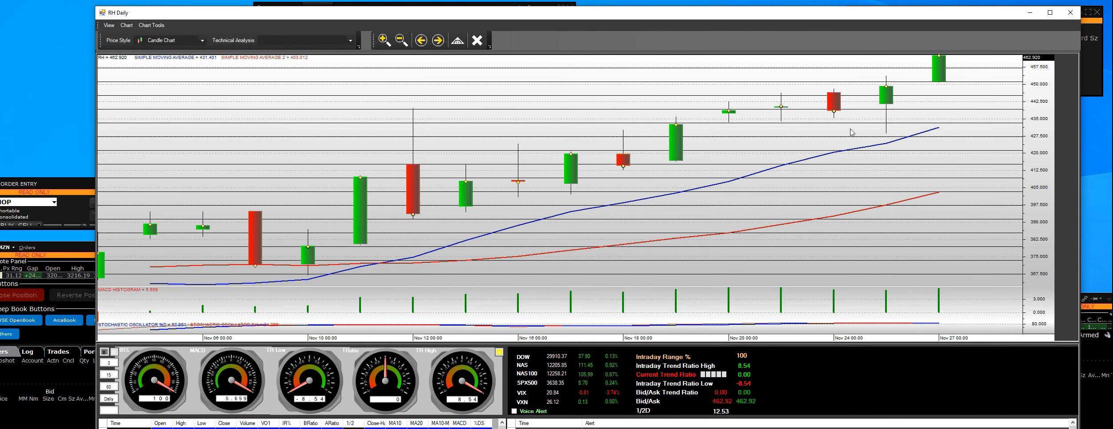
mouse_move(963, 89)
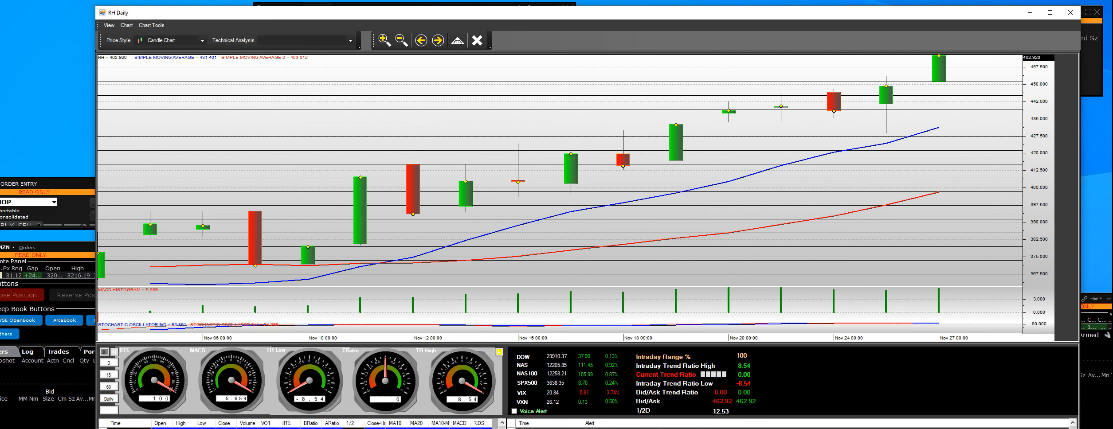
mouse_move(526, 236)
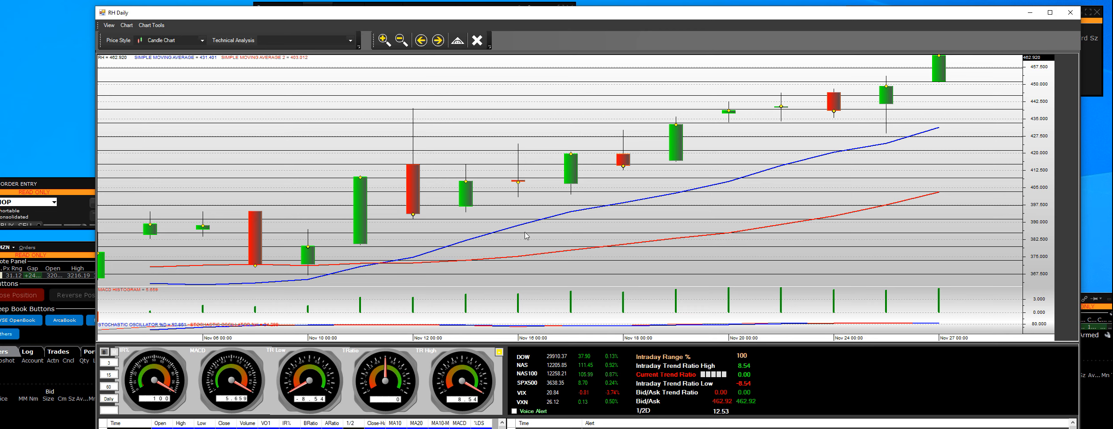
mouse_move(733, 105)
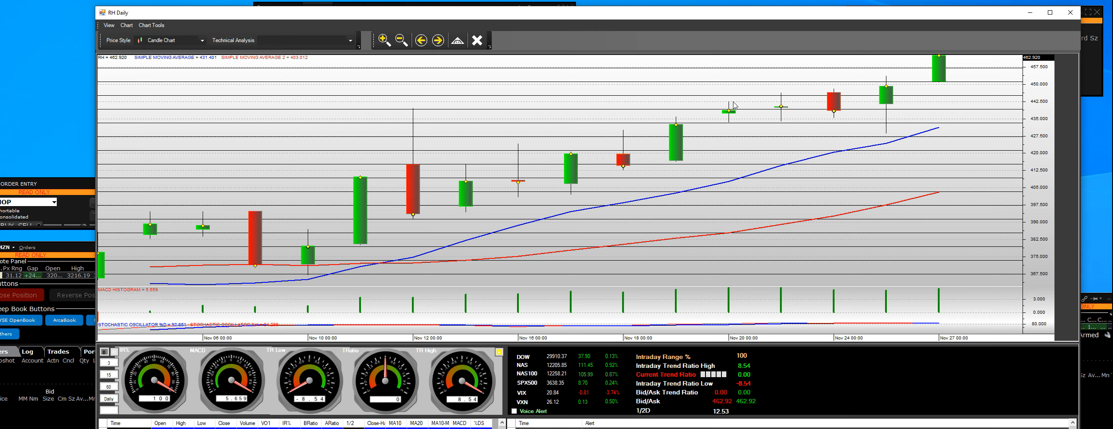
mouse_move(954, 103)
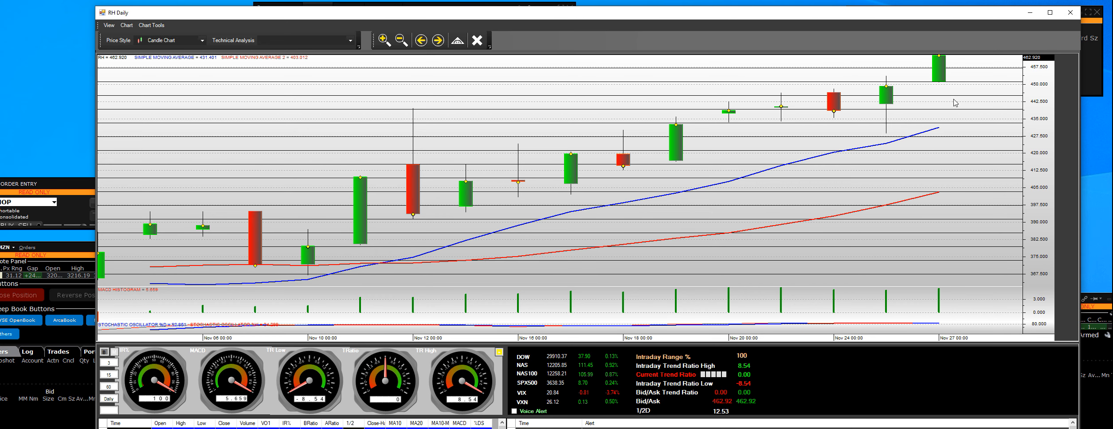
mouse_move(888, 74)
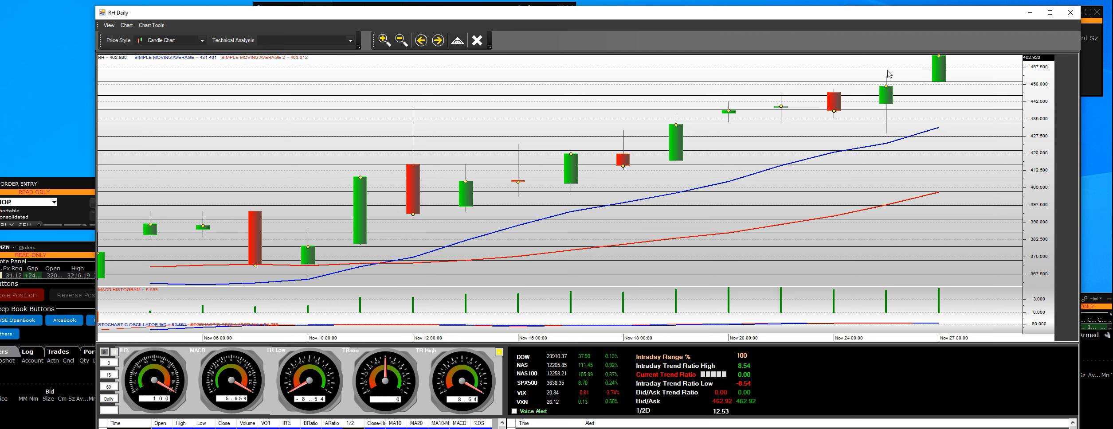
mouse_move(424, 104)
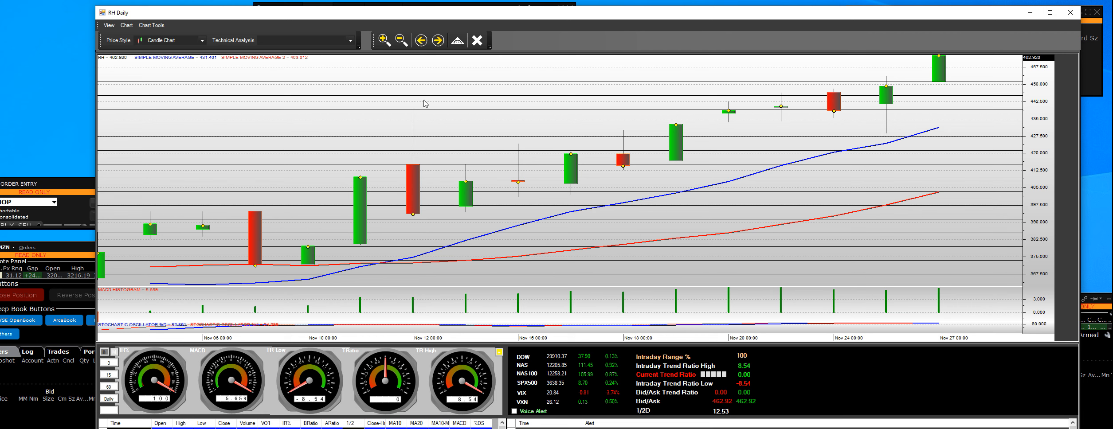
mouse_move(819, 81)
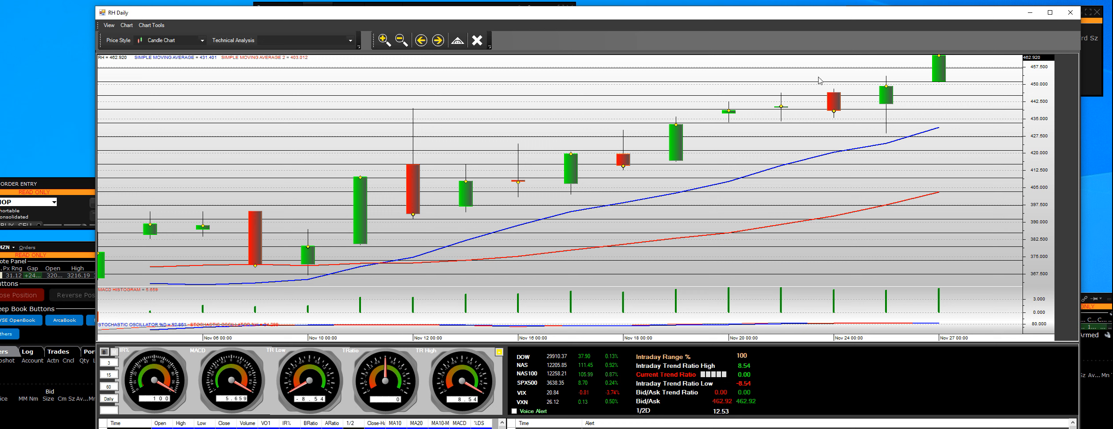